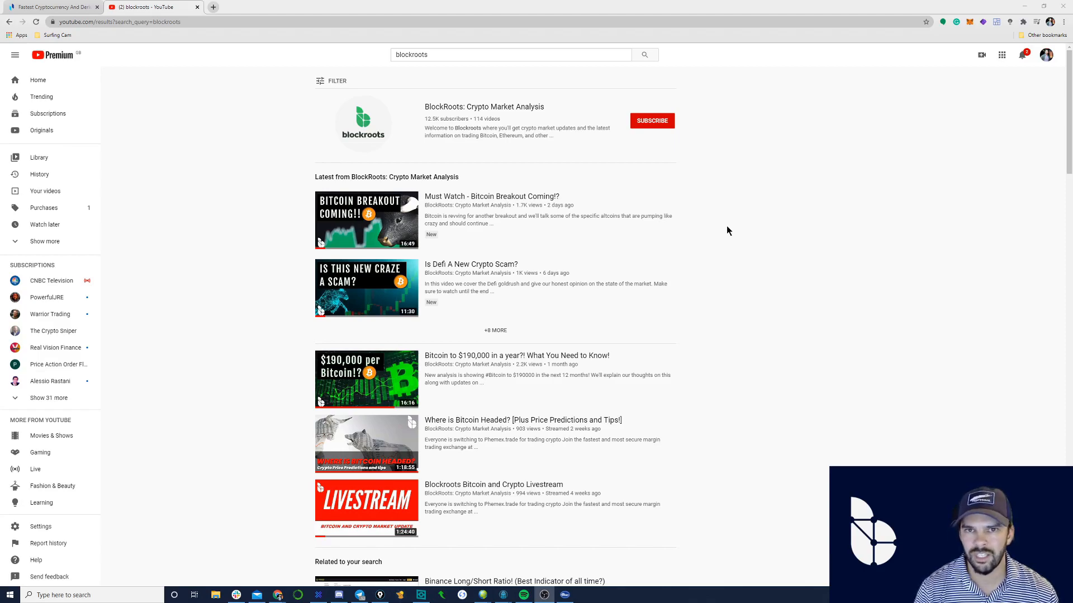
pyautogui.moveTo(644, 116)
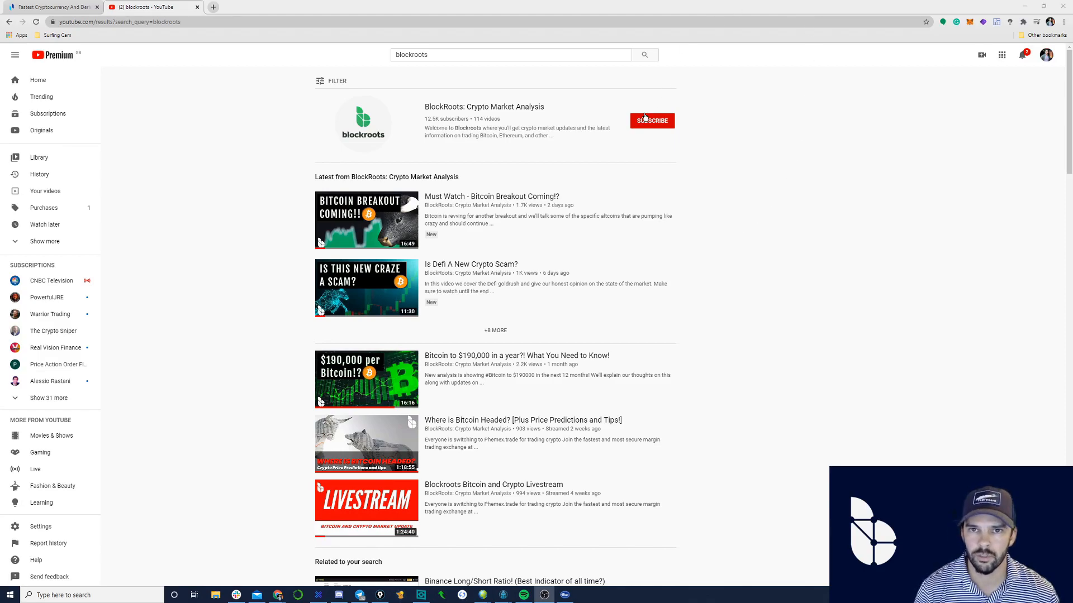
# Subscribe to the BlockRoots: Crypto Market Analysis channel from the search results
pyautogui.click(651, 121)
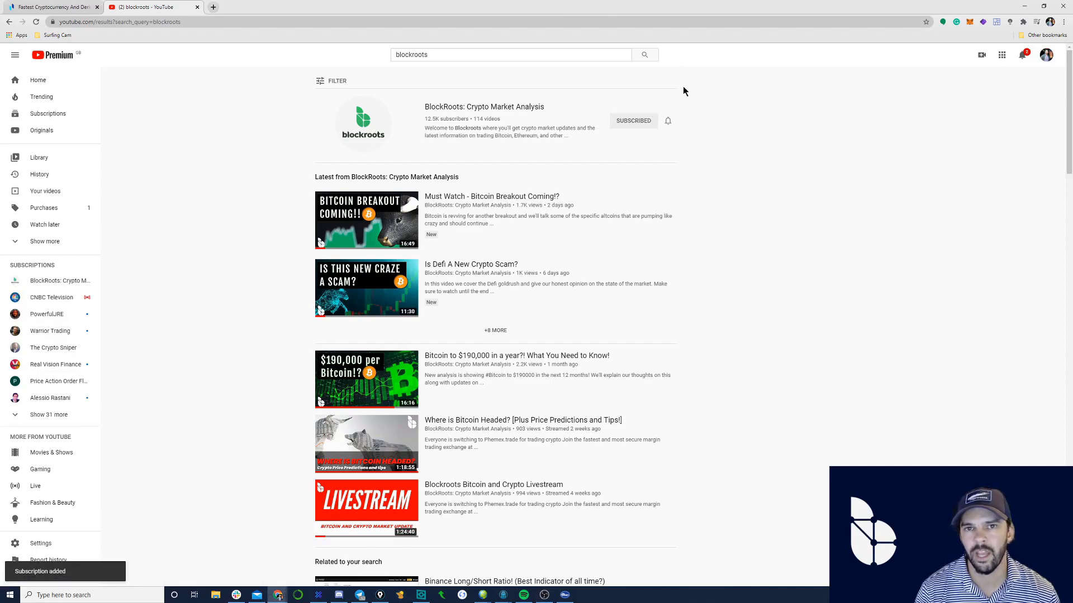
pyautogui.moveTo(745, 175)
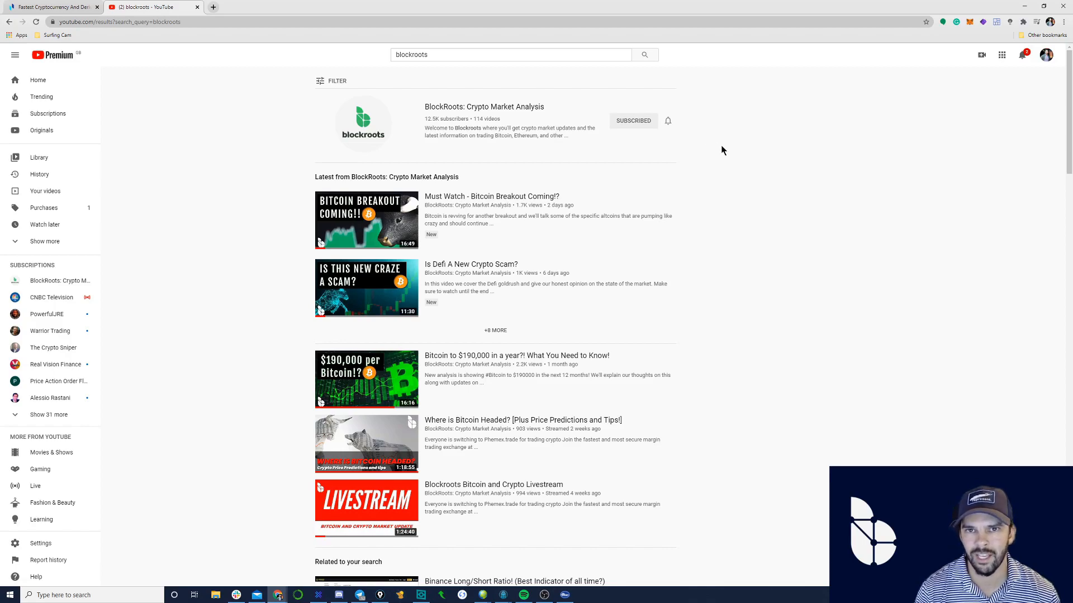
pyautogui.moveTo(728, 160)
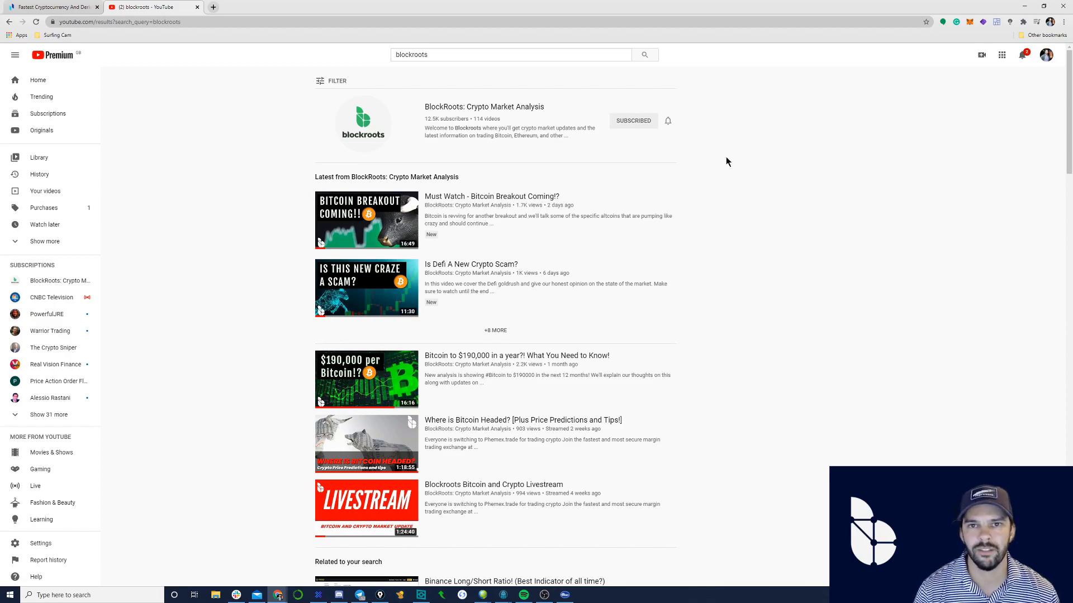
pyautogui.moveTo(741, 157)
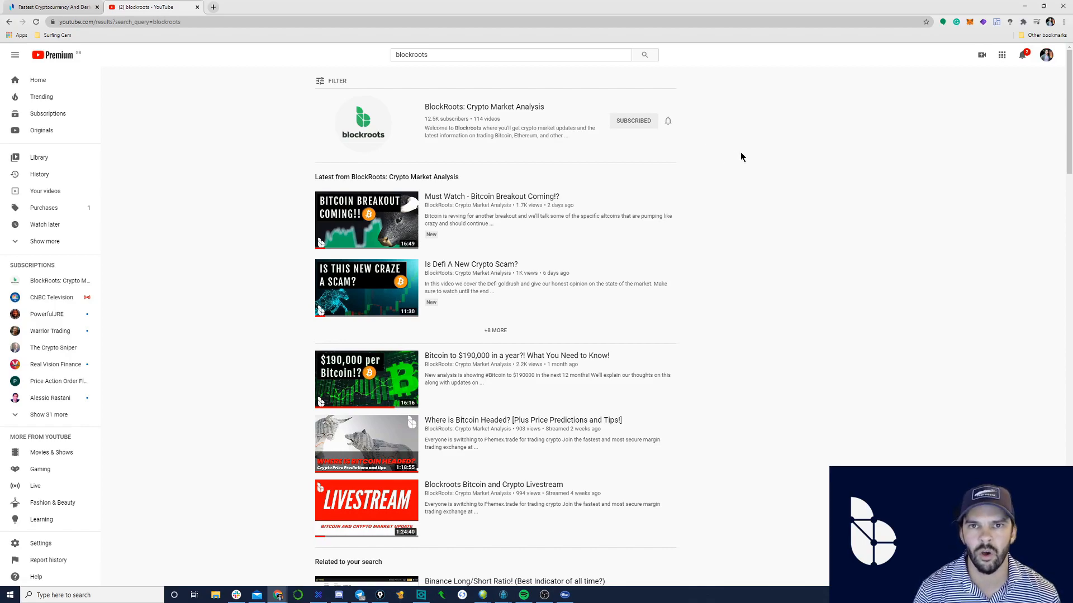
pyautogui.moveTo(739, 204)
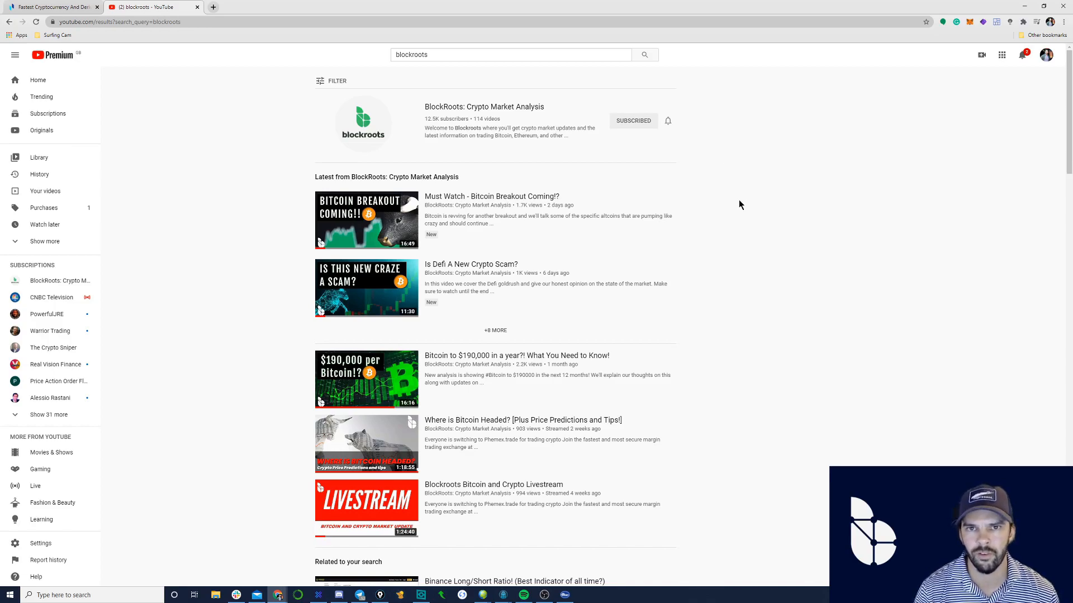
pyautogui.moveTo(806, 303)
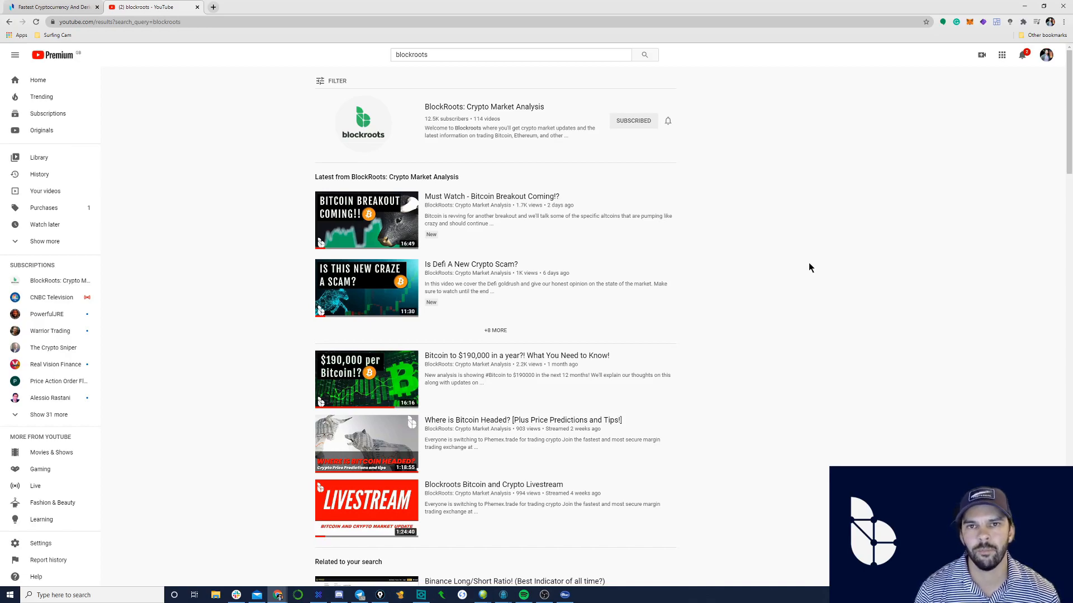
pyautogui.moveTo(821, 223)
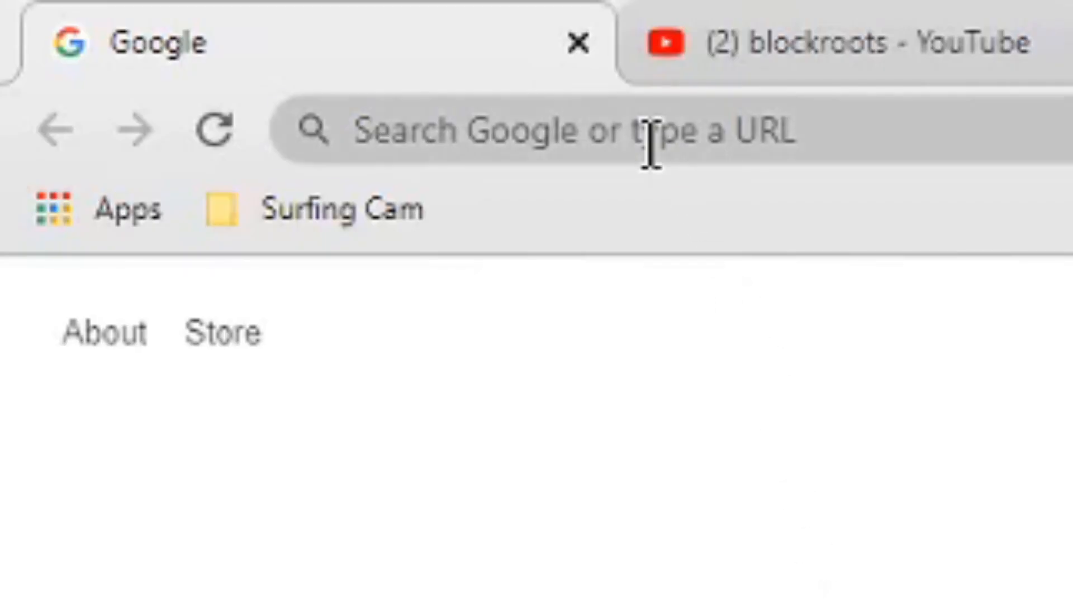
# Go to phemex.trade and show the BTC/USD limit order form
pyautogui.write('Phemex.tr')
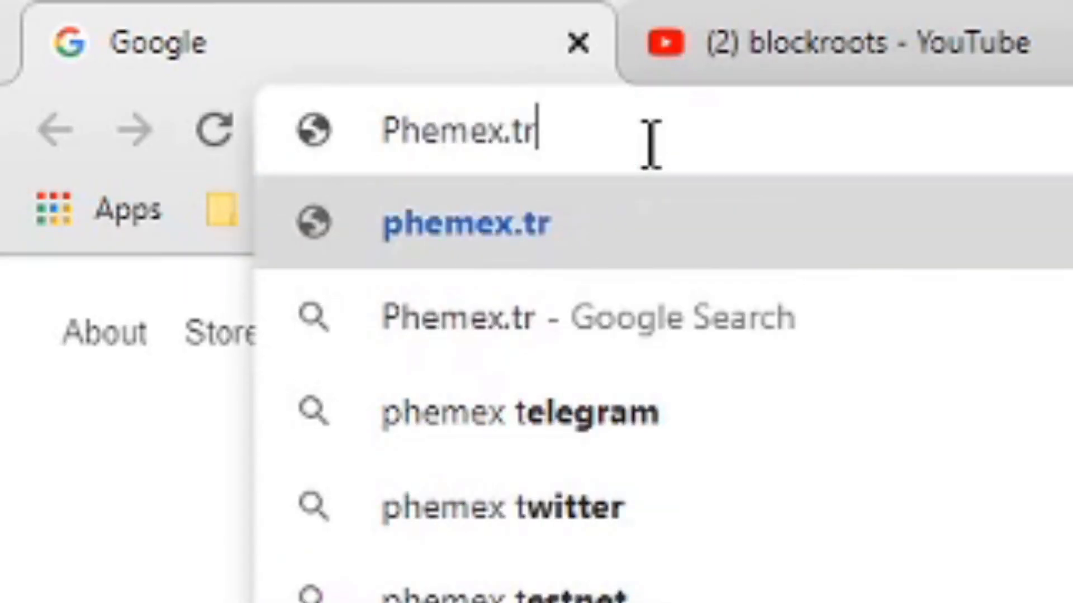
pyautogui.click(465, 223)
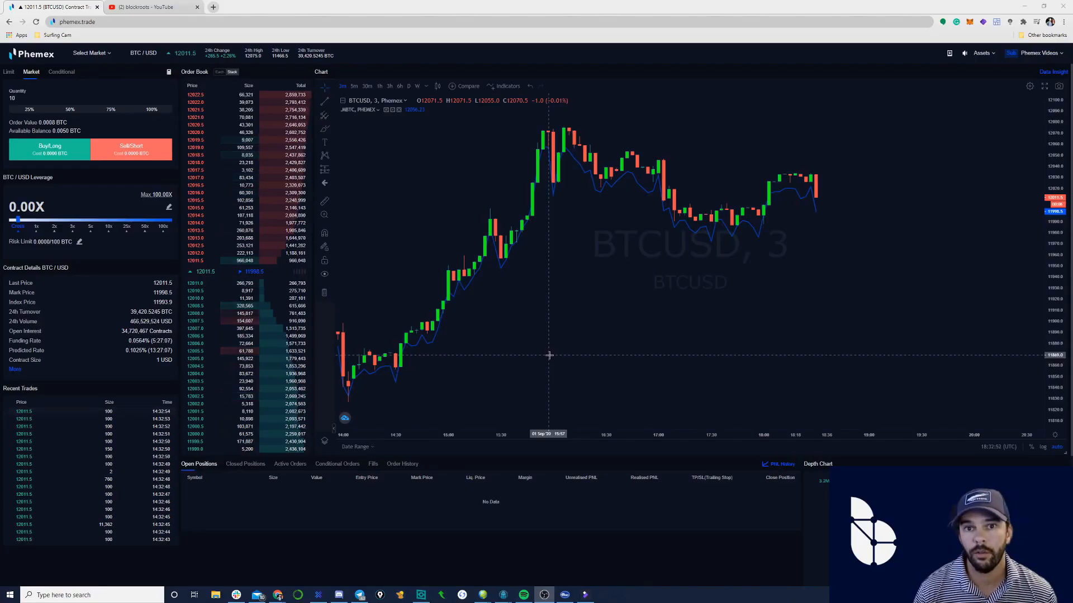
pyautogui.moveTo(515, 210)
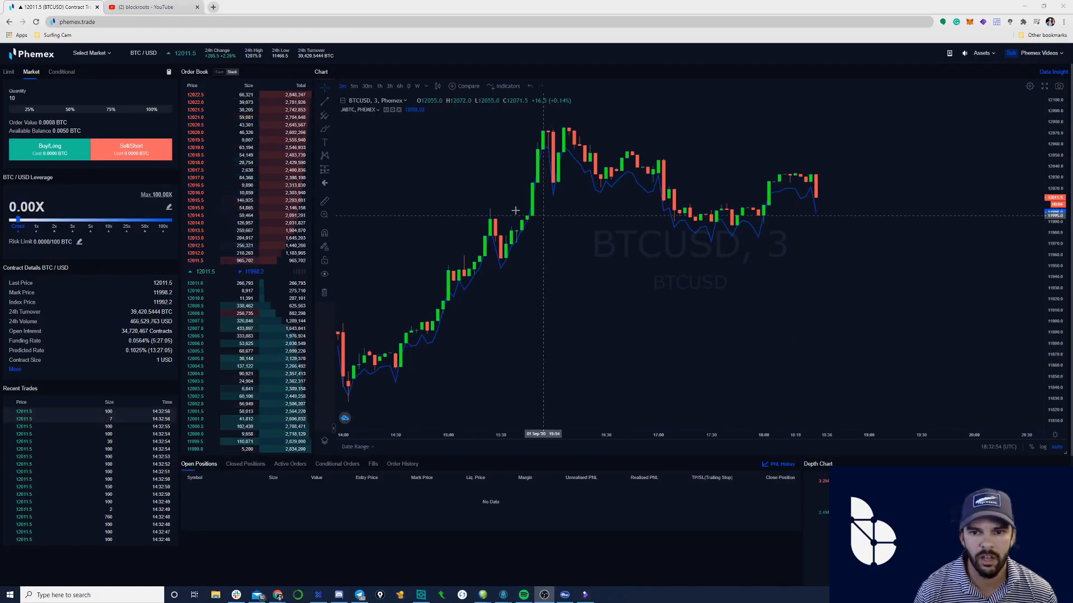
pyautogui.moveTo(523, 352)
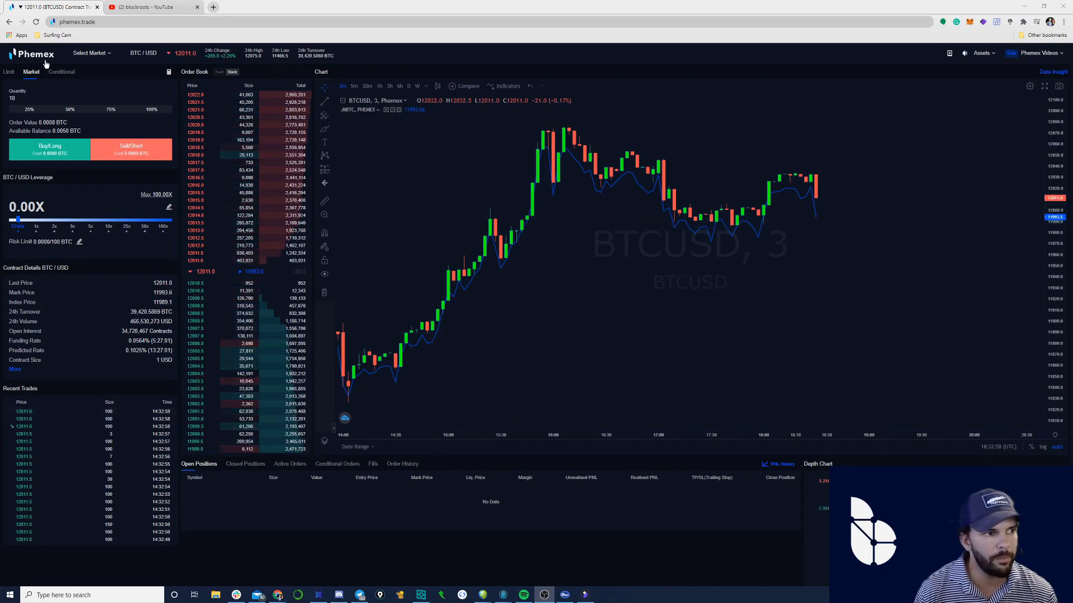
pyautogui.click(8, 72)
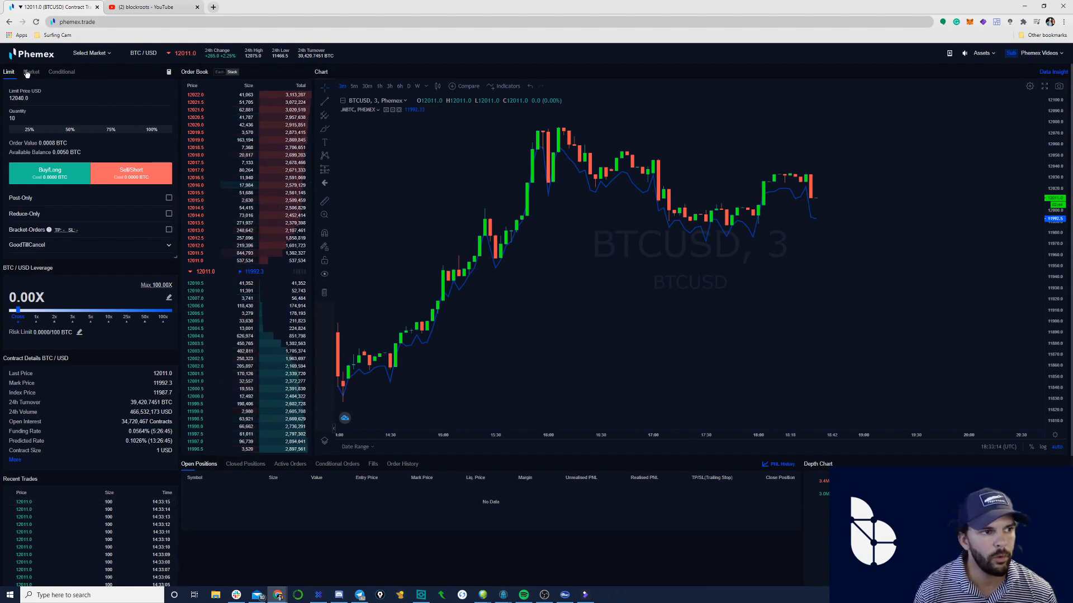
# Switch the BTC/USD order form to market orders
pyautogui.click(32, 71)
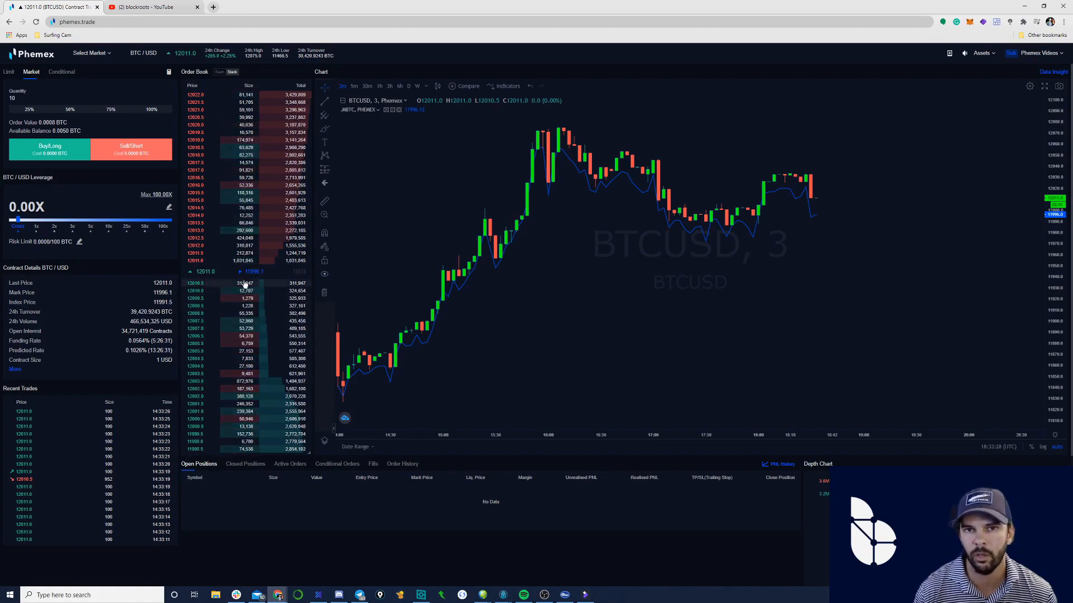
pyautogui.moveTo(349, 240)
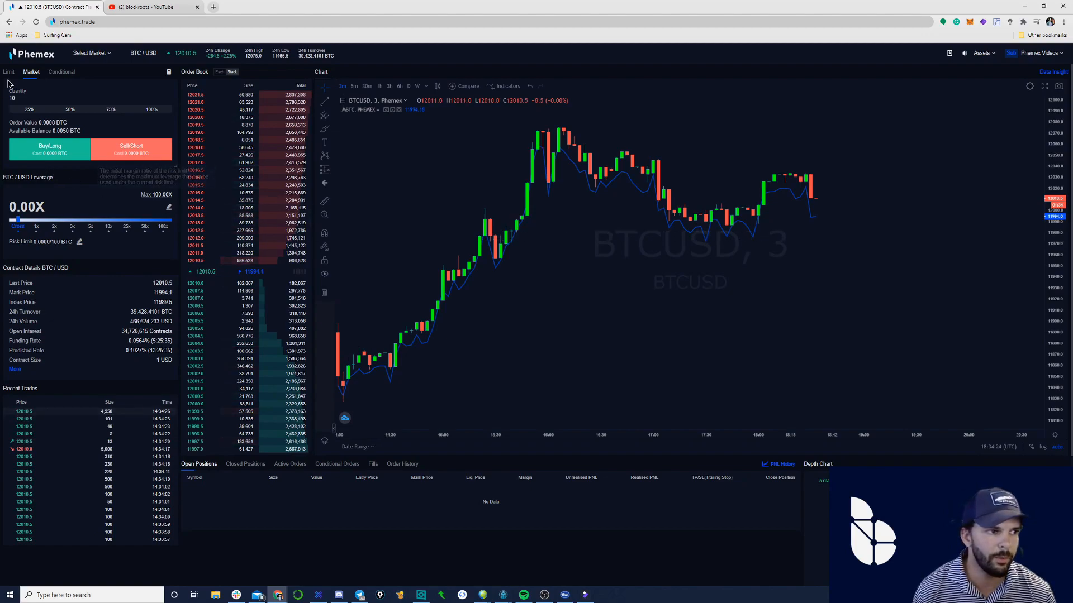
# Switch the BTC/USD order form back to limit orders
pyautogui.click(9, 71)
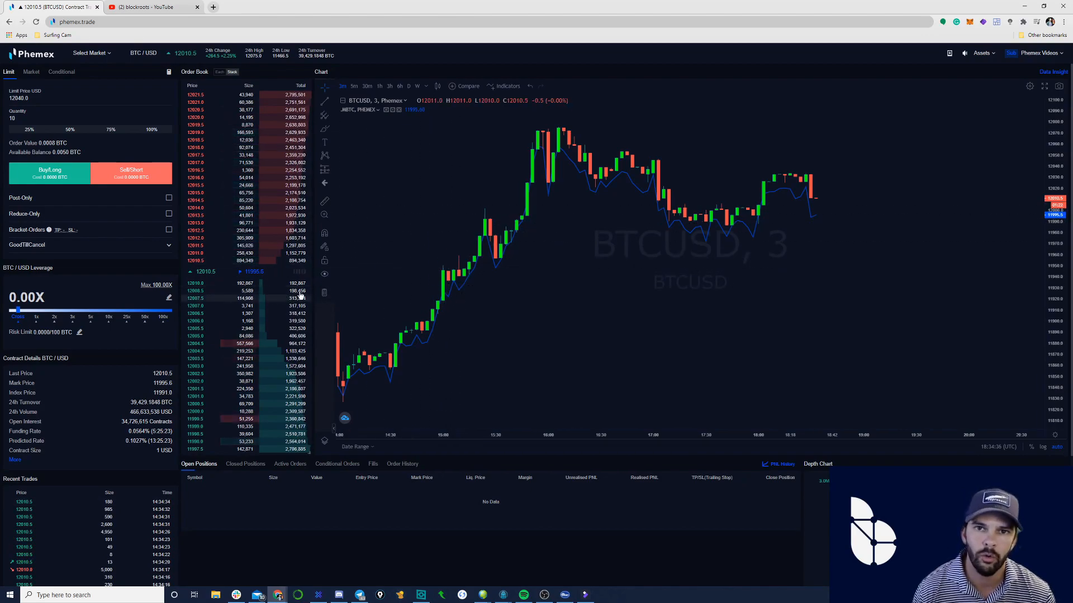
pyautogui.moveTo(595, 390)
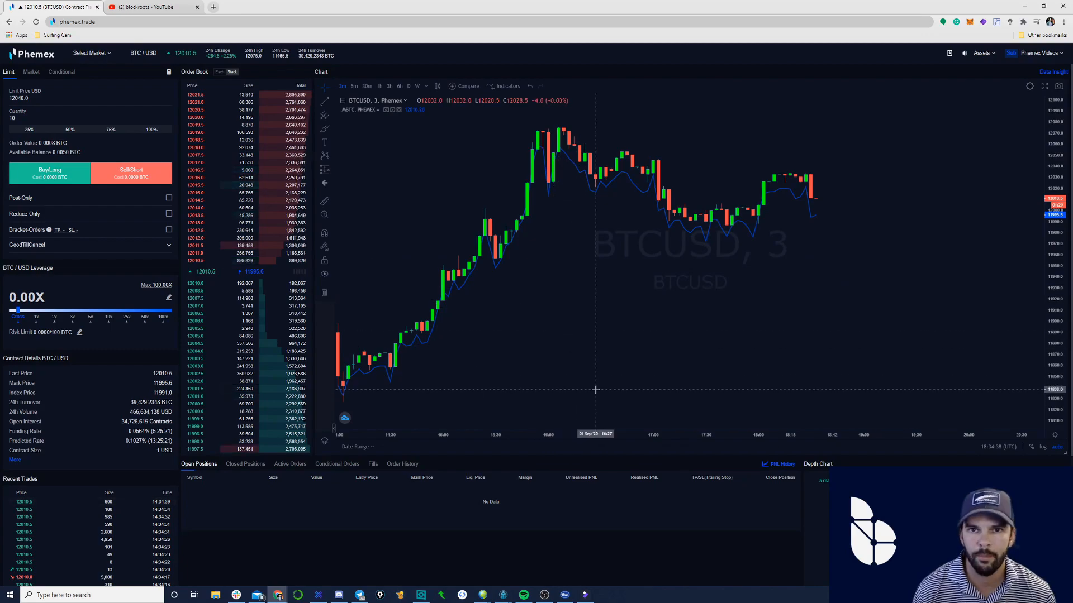
pyautogui.moveTo(677, 261)
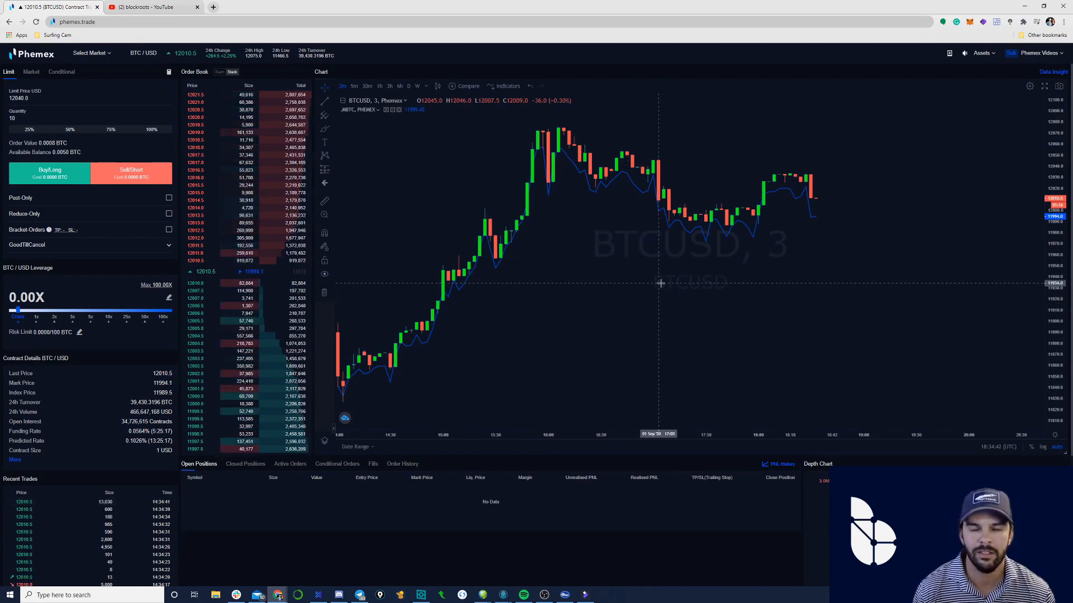
pyautogui.moveTo(570, 257)
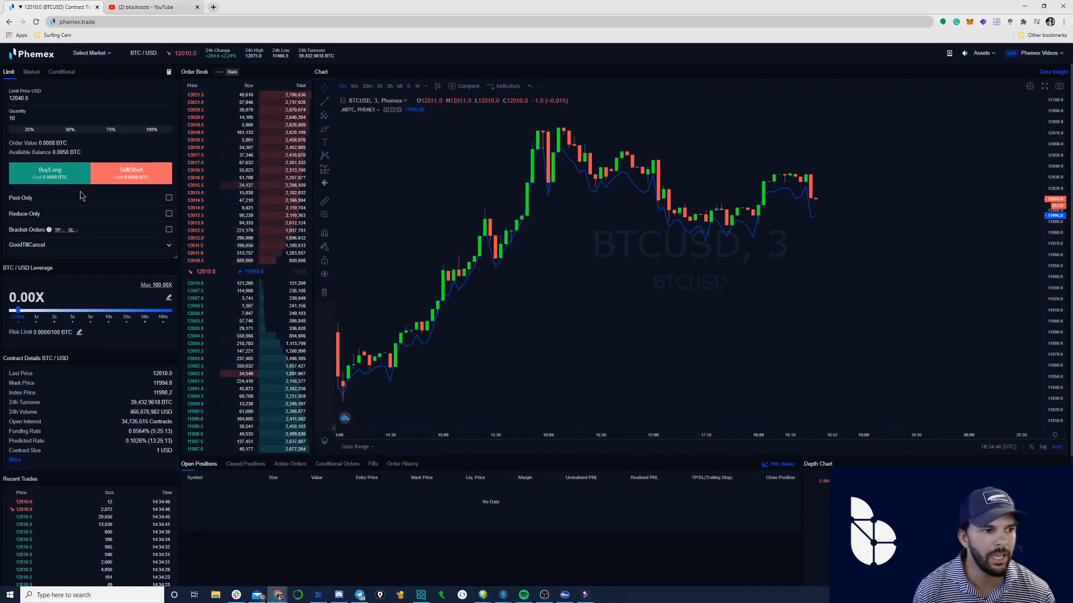
pyautogui.moveTo(350, 262)
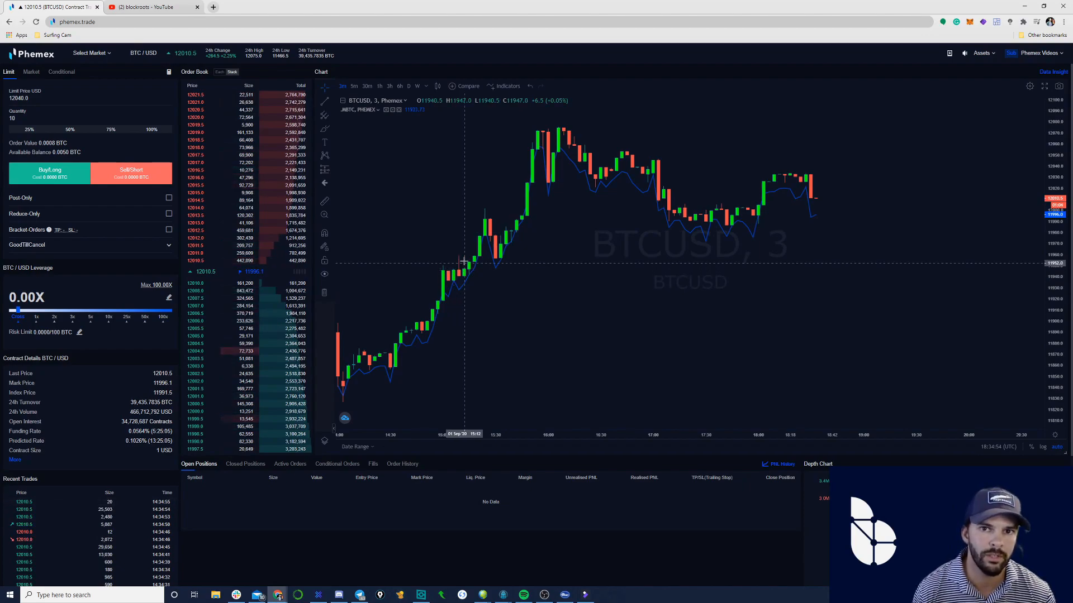
pyautogui.moveTo(164, 150)
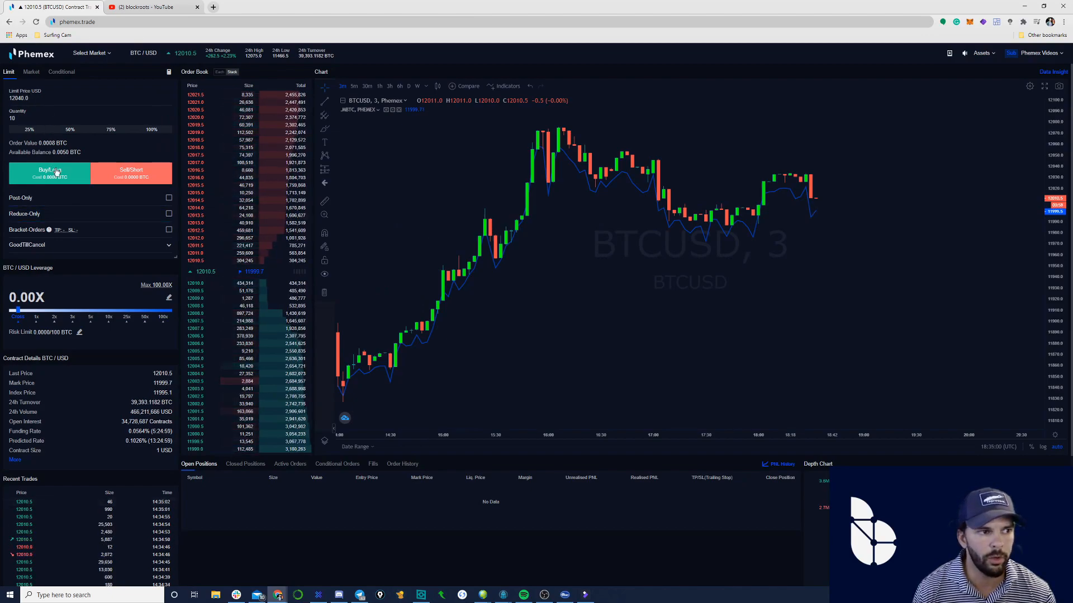
# Back out of a buy order warning, then bring up a sell/short limit order summary for 10 contracts at 12040
pyautogui.click(50, 172)
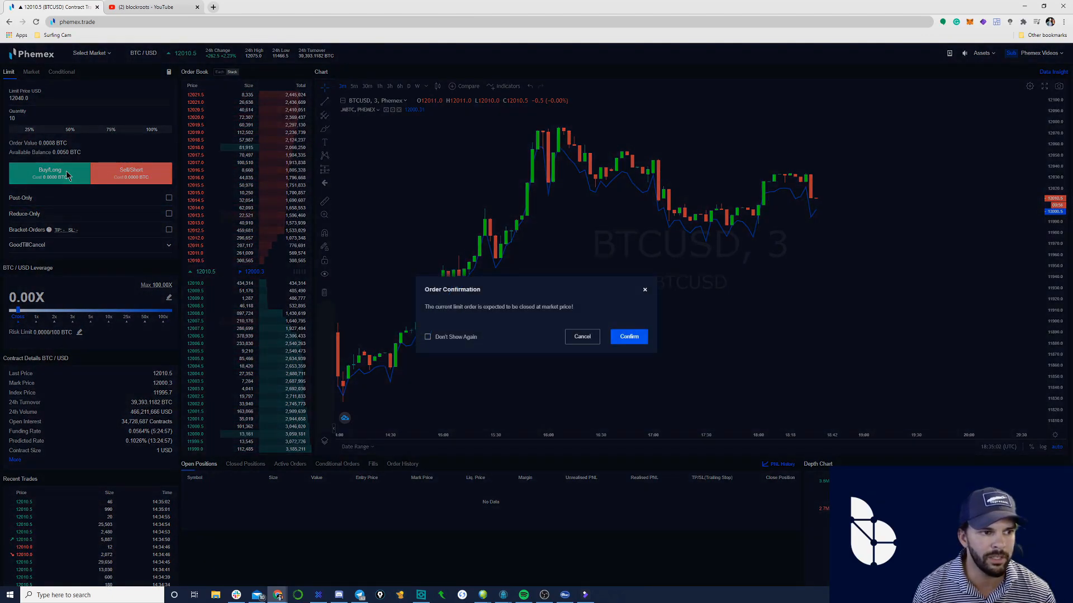
pyautogui.click(627, 336)
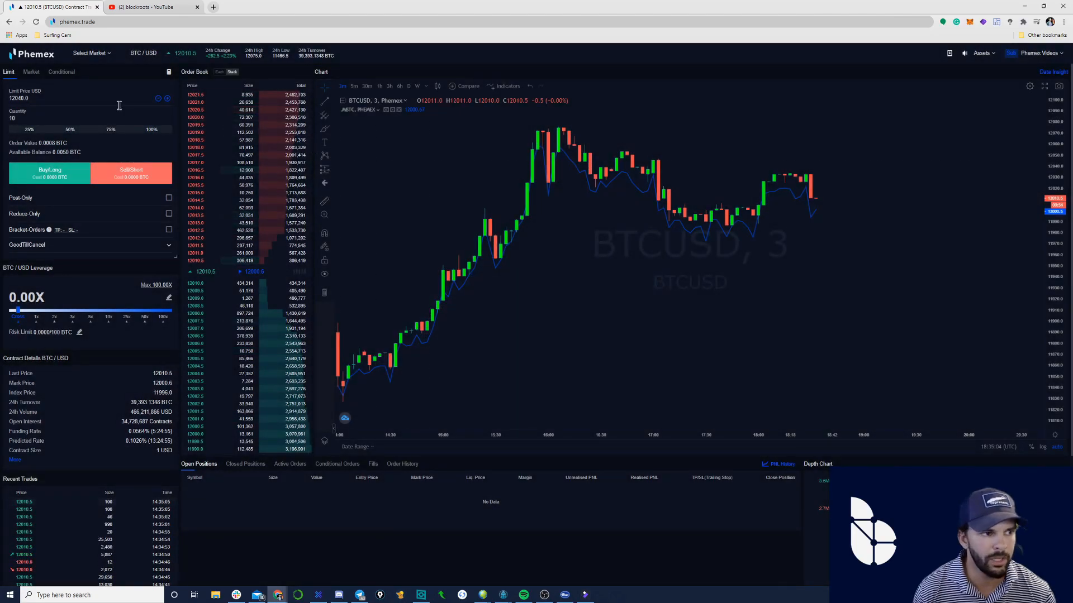
pyautogui.click(29, 130)
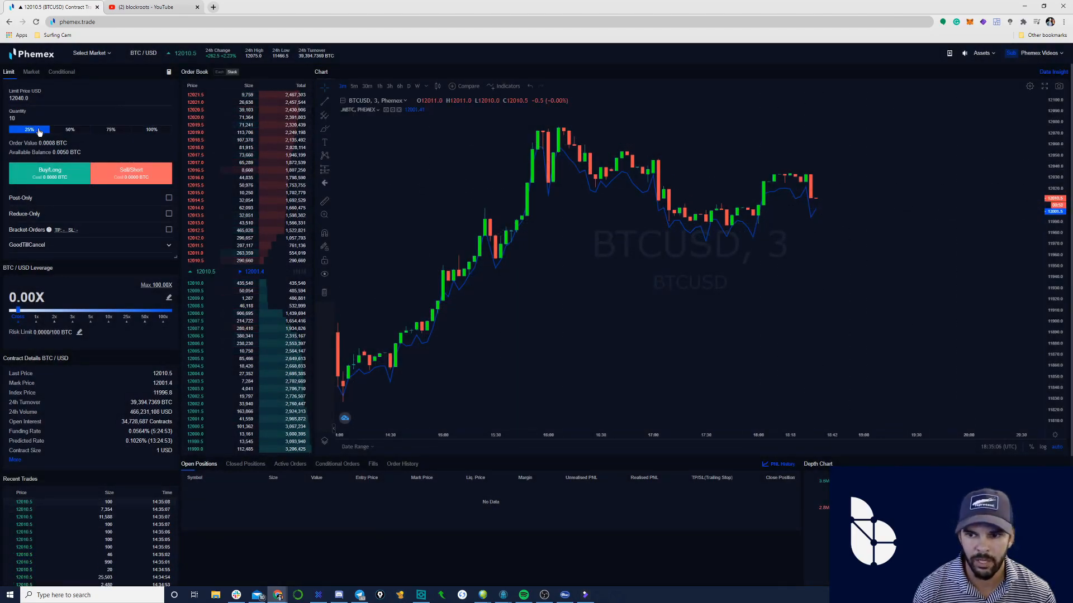
pyautogui.click(130, 172)
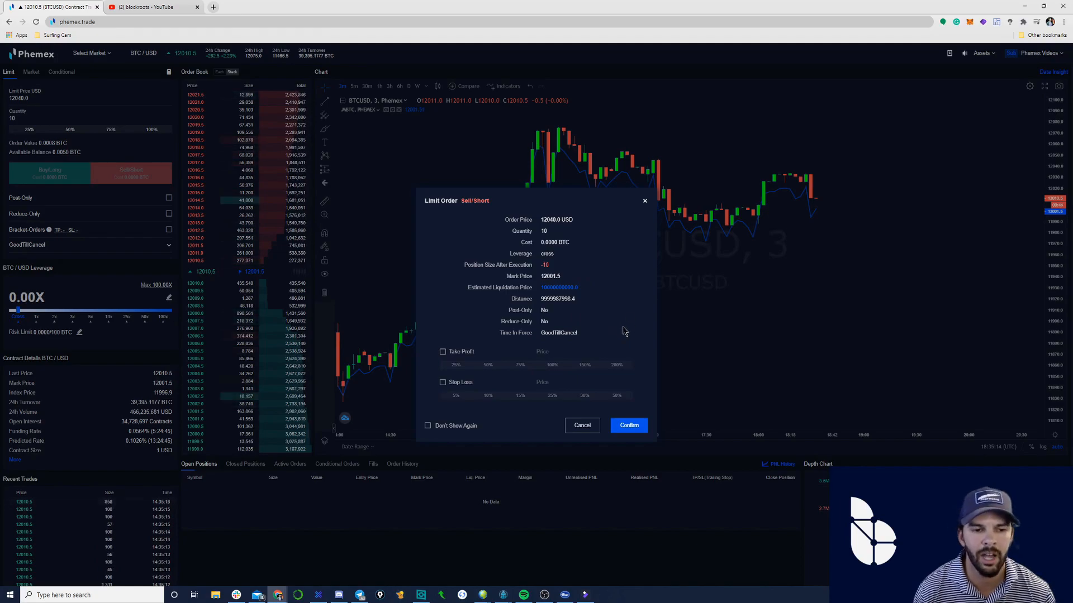
pyautogui.moveTo(602, 325)
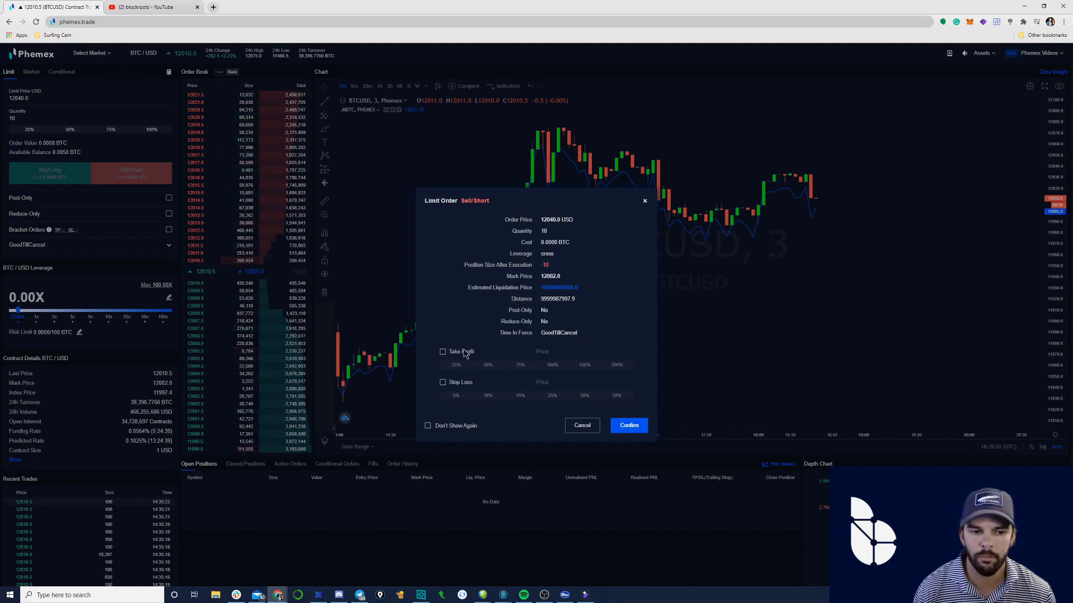
pyautogui.moveTo(459, 397)
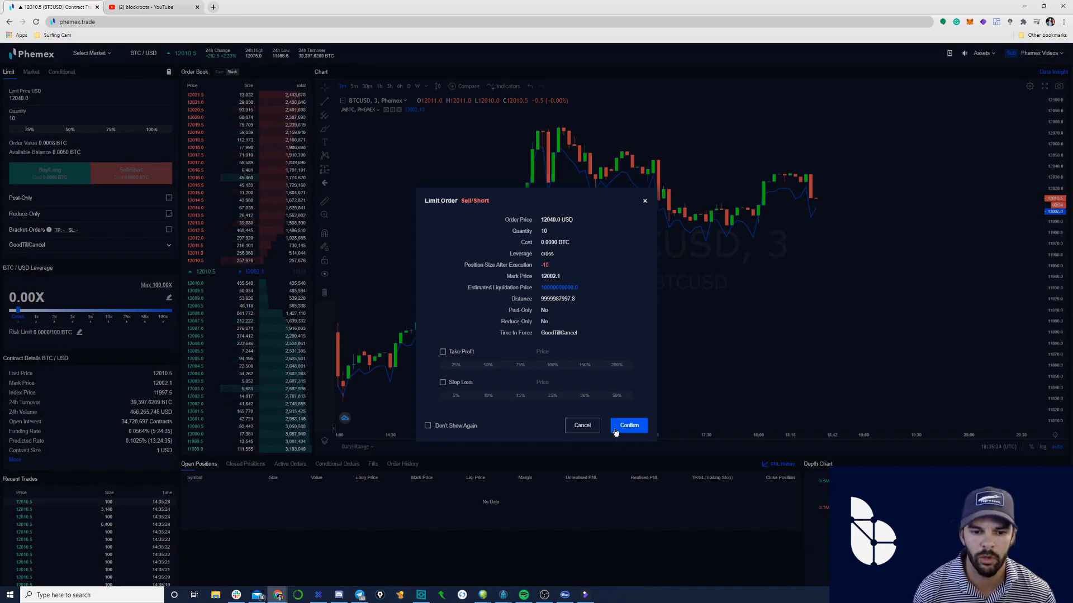
pyautogui.moveTo(587, 416)
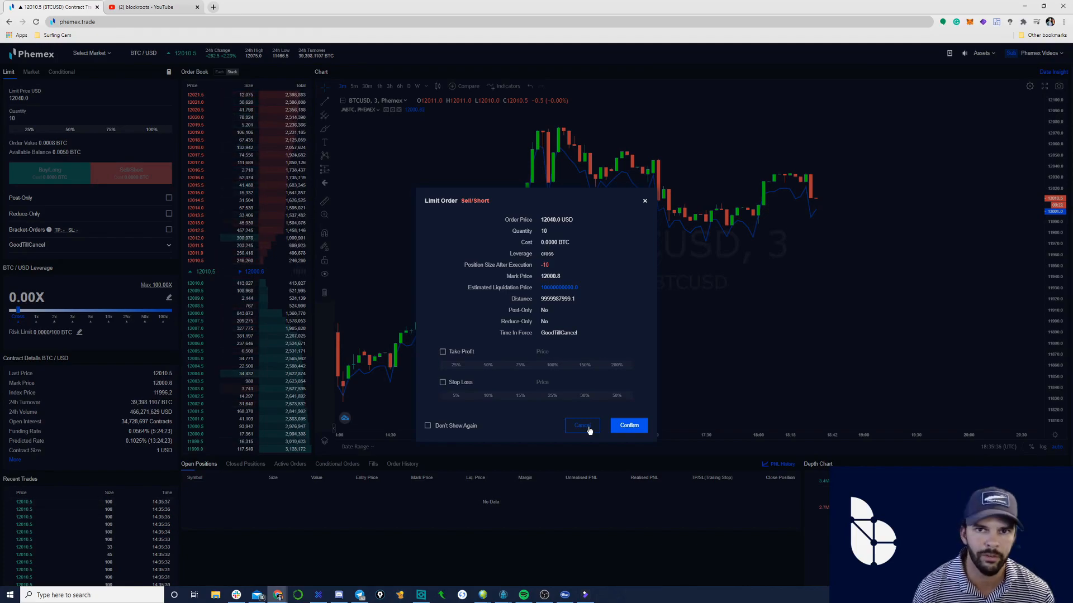
# Dismiss the sell/short order summary without placing the 12040 order
pyautogui.click(582, 425)
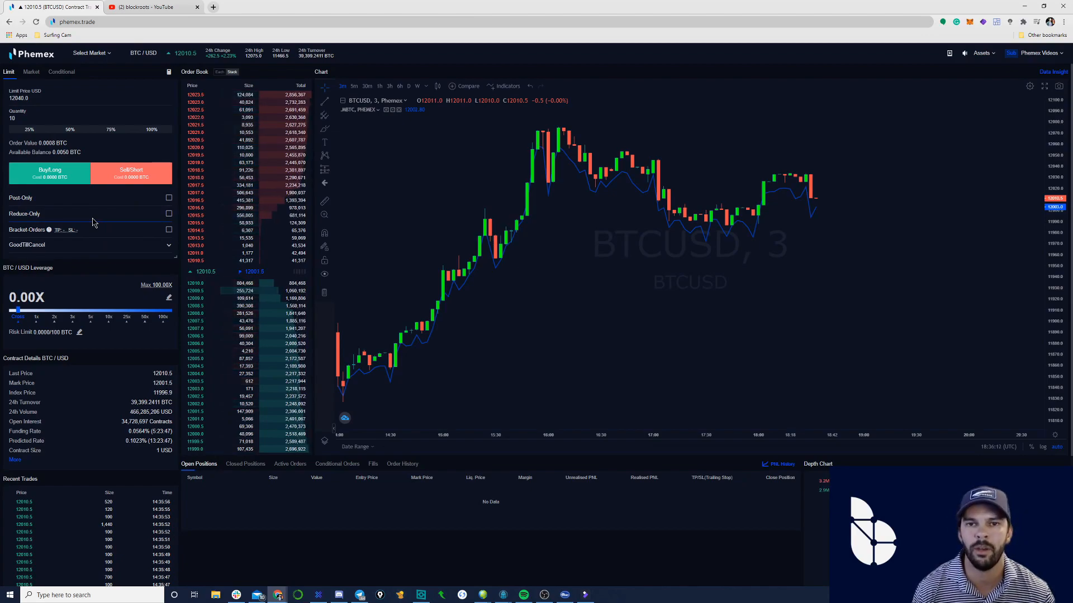
pyautogui.moveTo(941, 103)
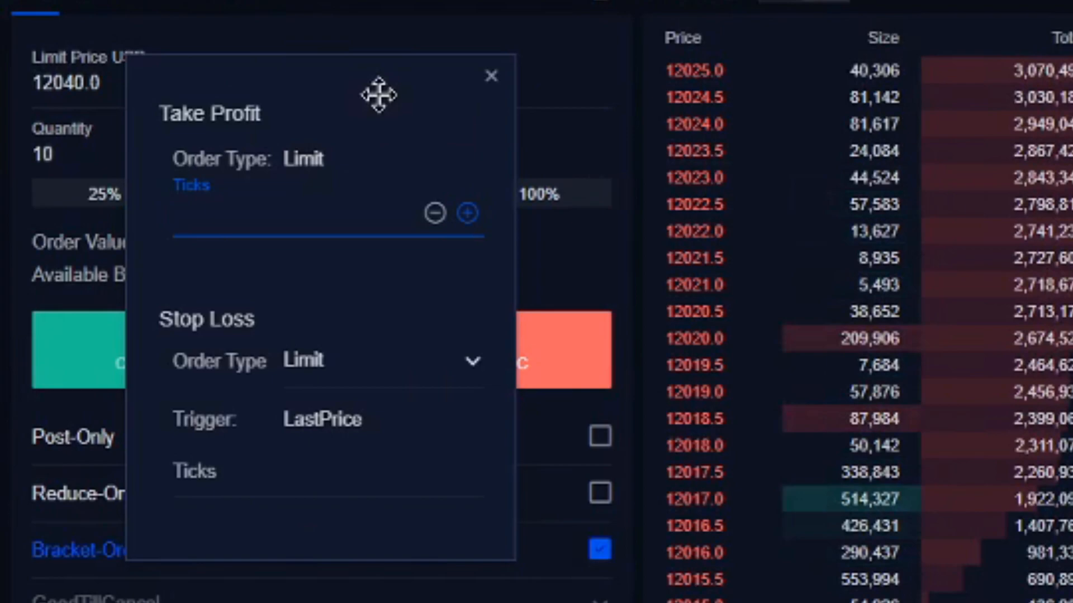
pyautogui.moveTo(410, 219)
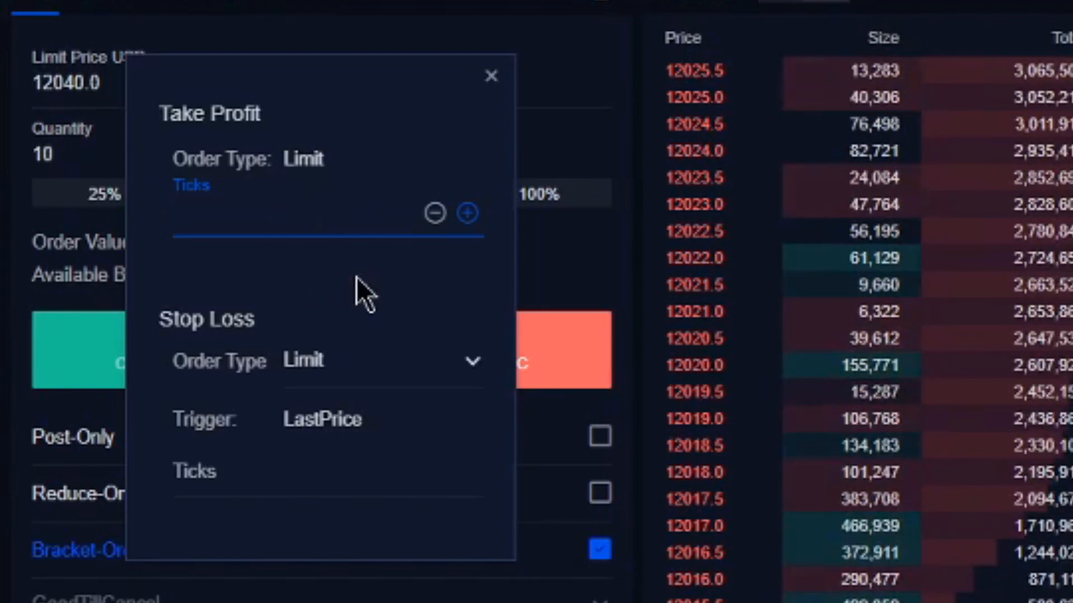
# Enter the bracket order's take-profit tick distance and move to the stop-loss ticks field
pyautogui.click(274, 214)
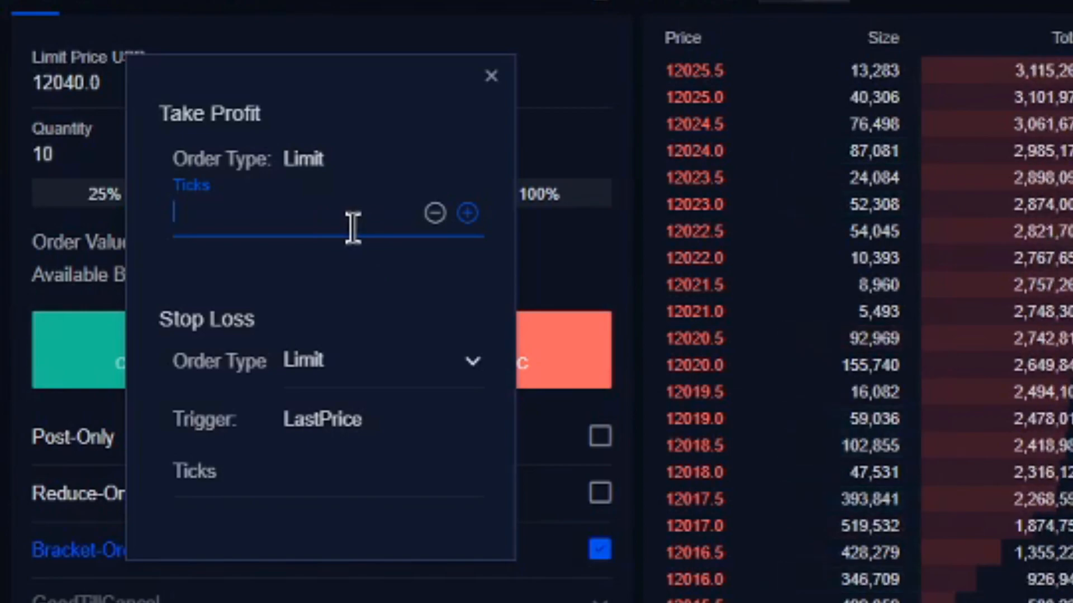
pyautogui.moveTo(257, 226)
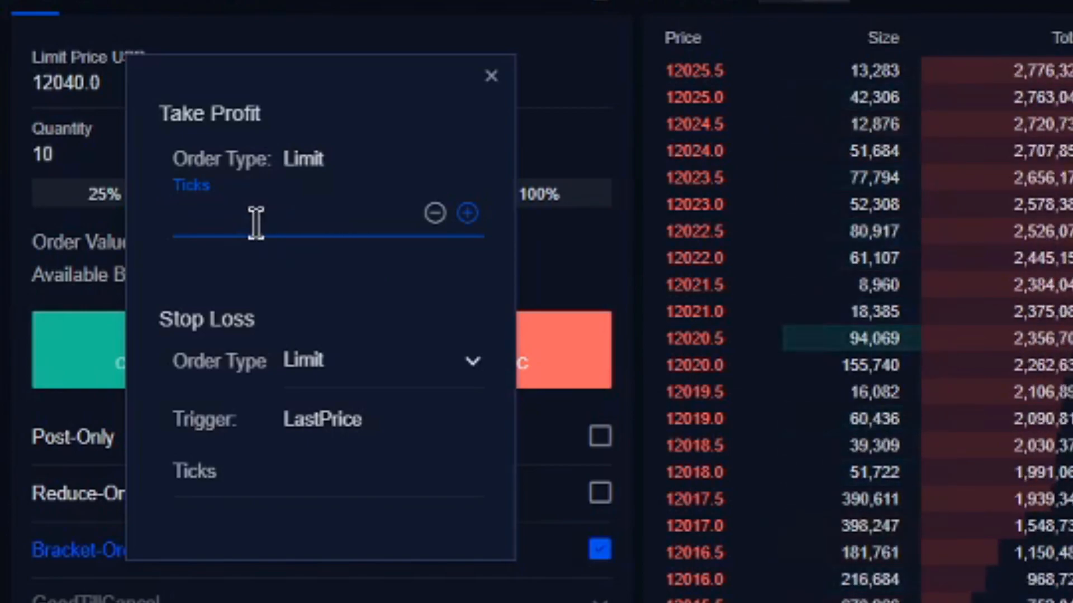
pyautogui.write('40')
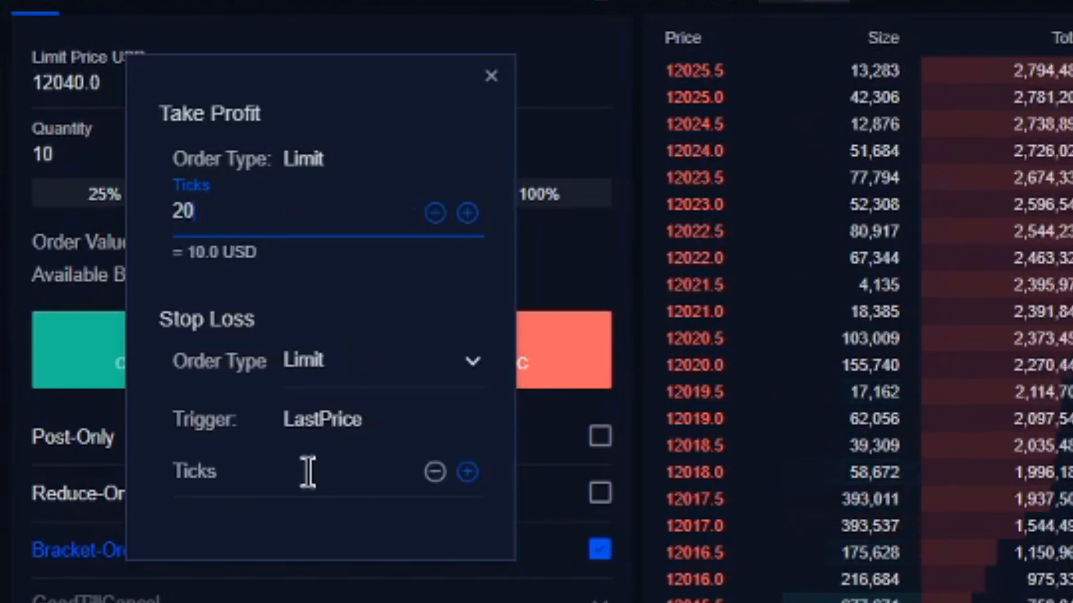
pyautogui.click(308, 471)
pyautogui.write('10')
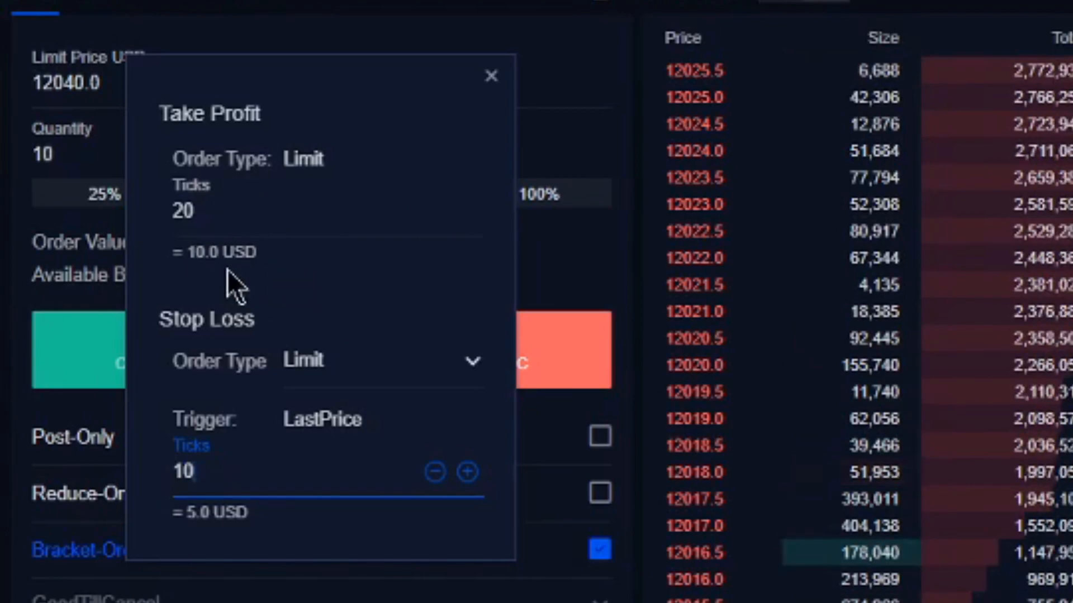
pyautogui.moveTo(267, 309)
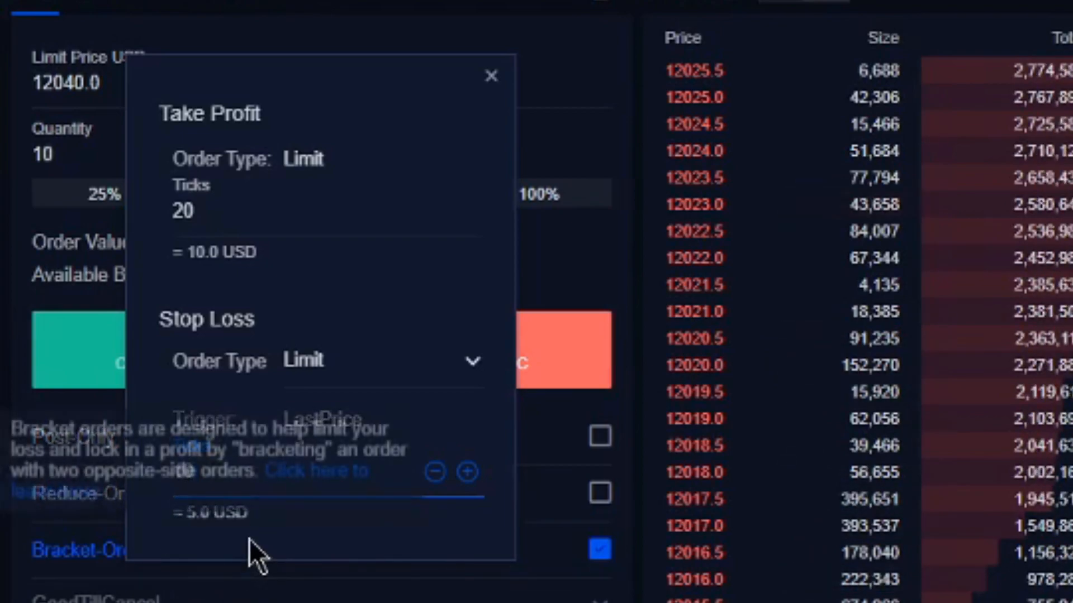
pyautogui.moveTo(390, 541)
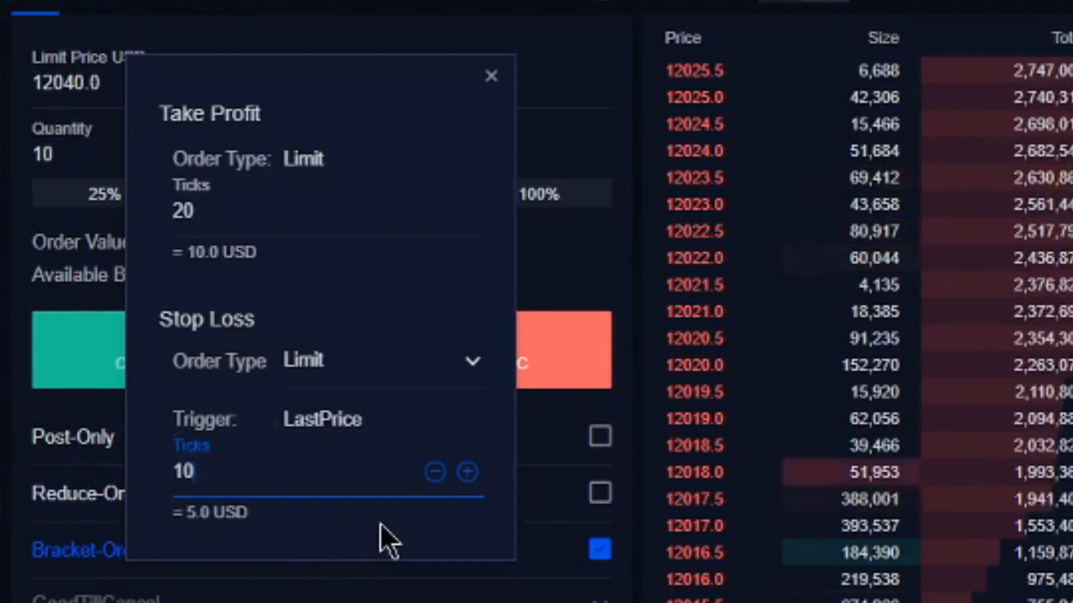
pyautogui.moveTo(181, 212)
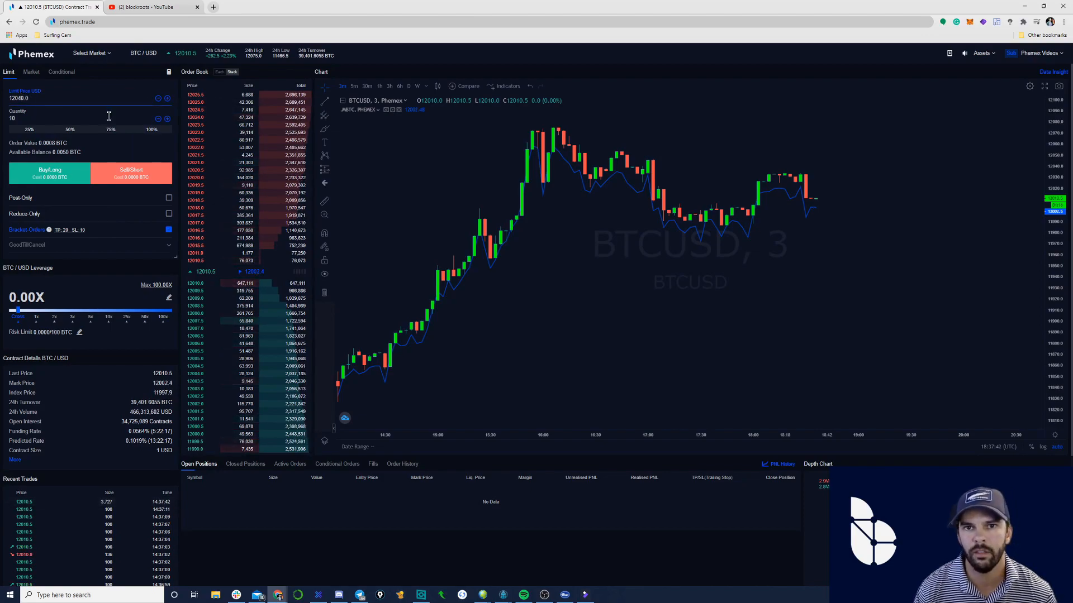
pyautogui.moveTo(615, 248)
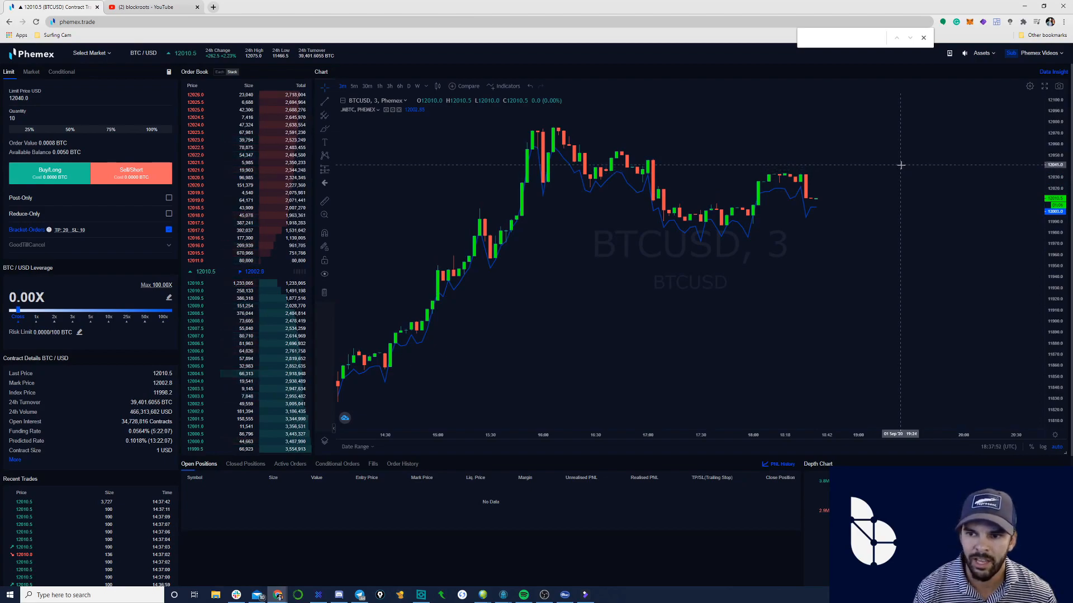
pyautogui.moveTo(911, 186)
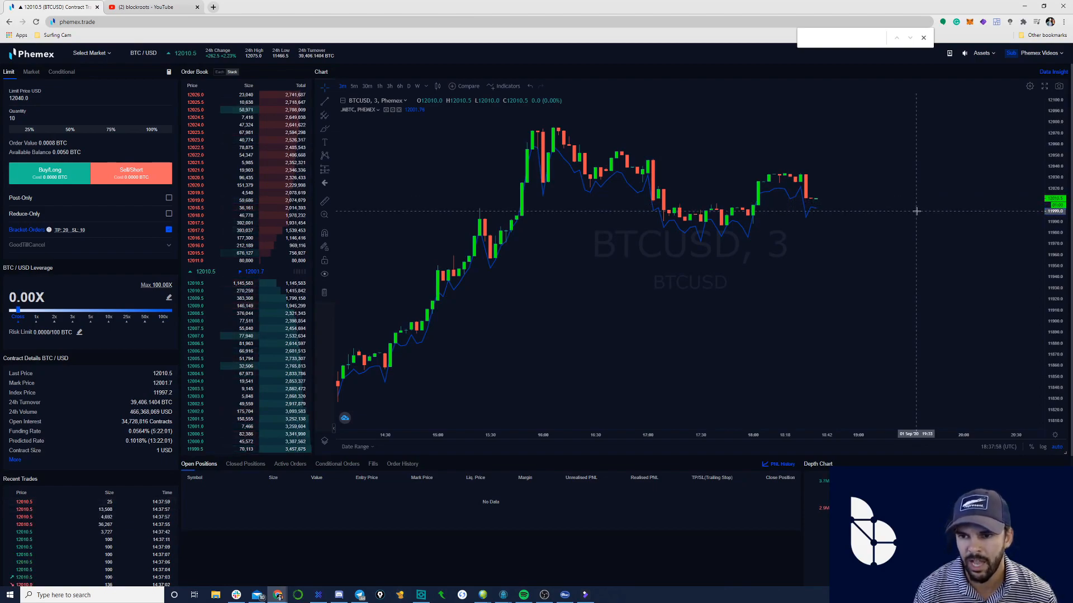
pyautogui.moveTo(894, 194)
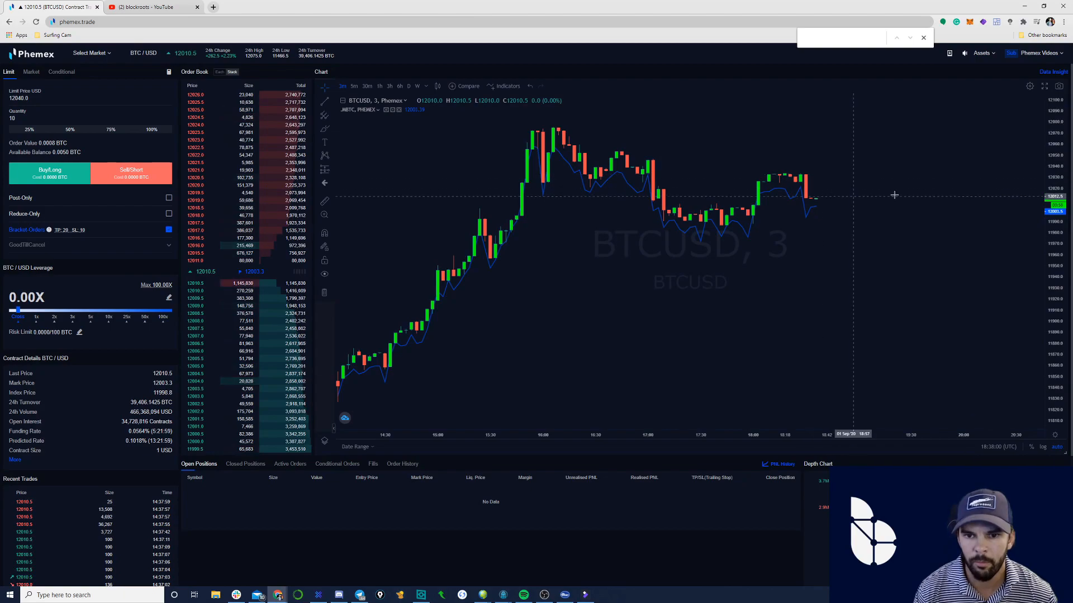
pyautogui.moveTo(890, 211)
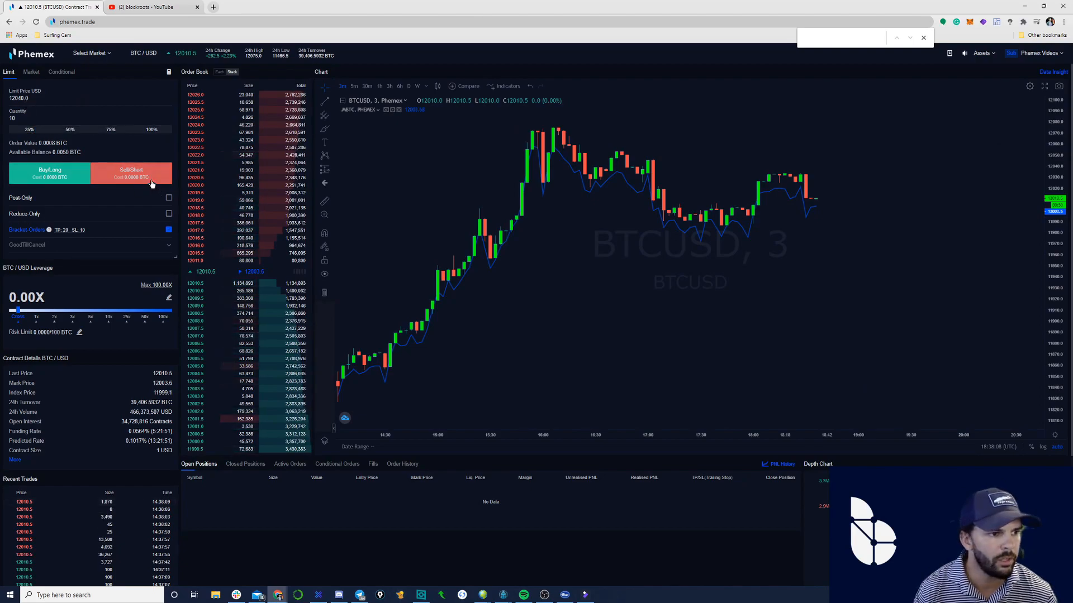
# Place 10-contract sell/short bracket orders at 12040 (twice) and 12043
pyautogui.click(130, 172)
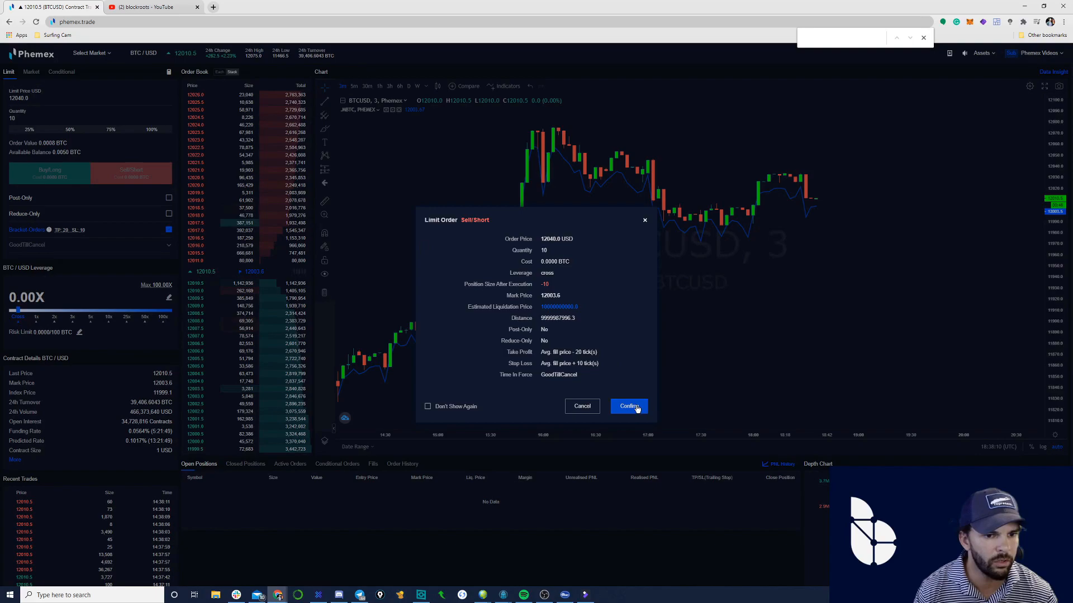
pyautogui.click(628, 405)
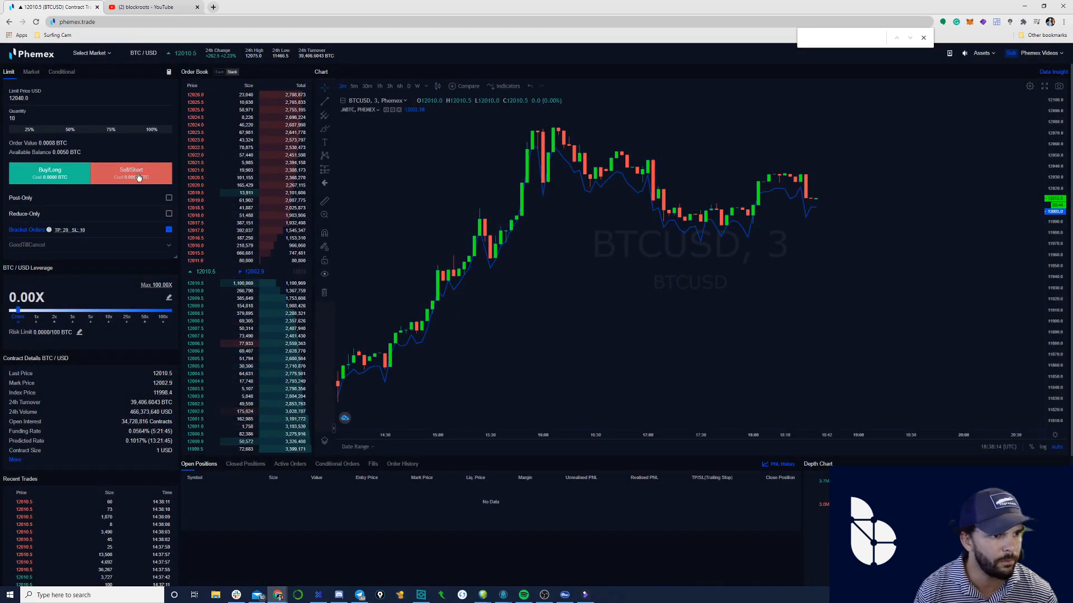
pyautogui.click(132, 172)
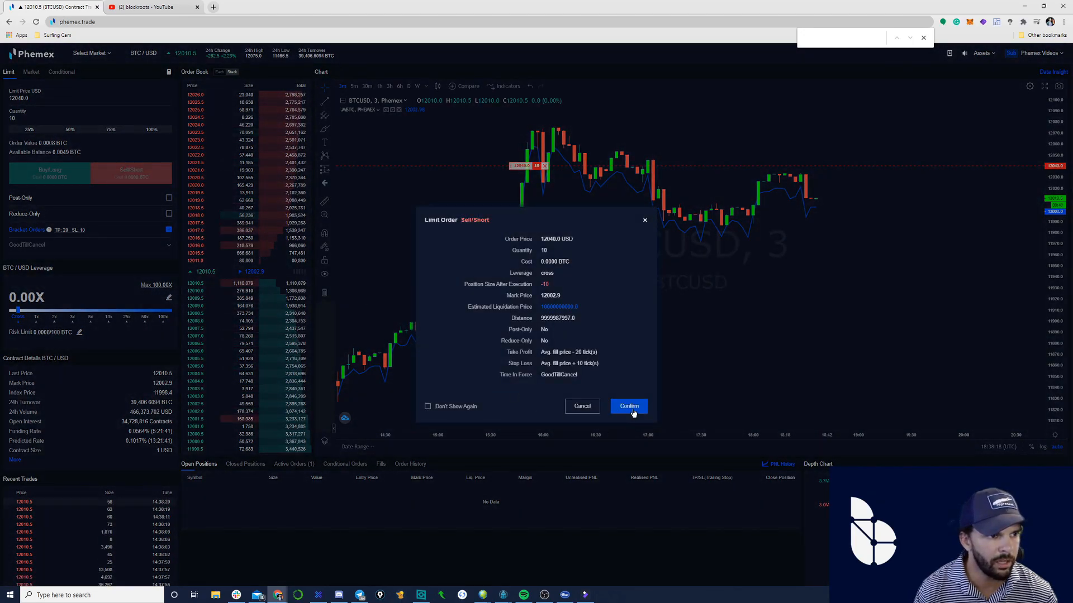
pyautogui.click(627, 405)
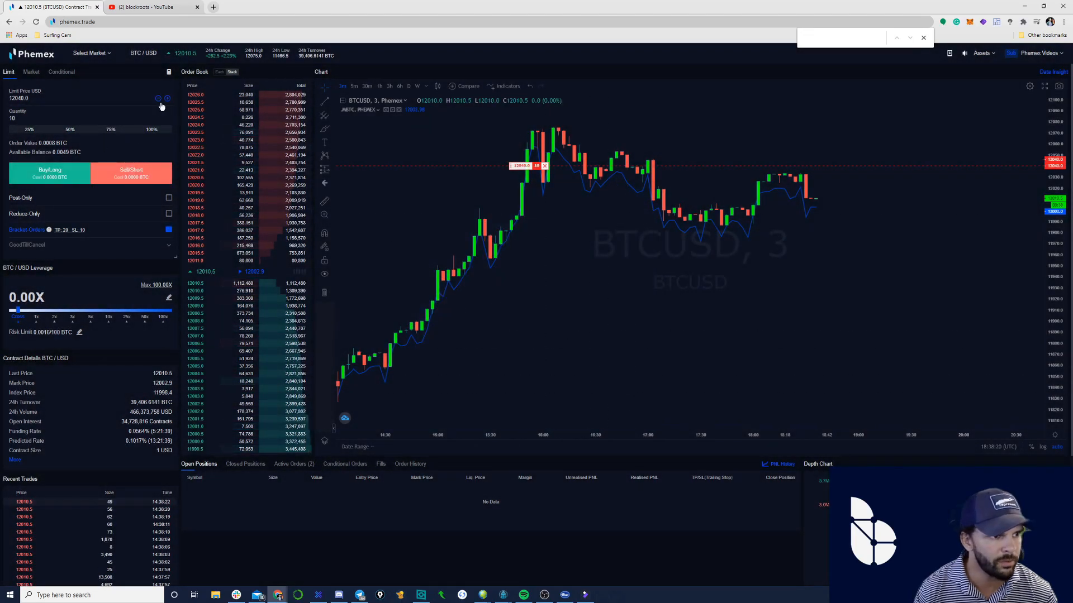
pyautogui.click(131, 172)
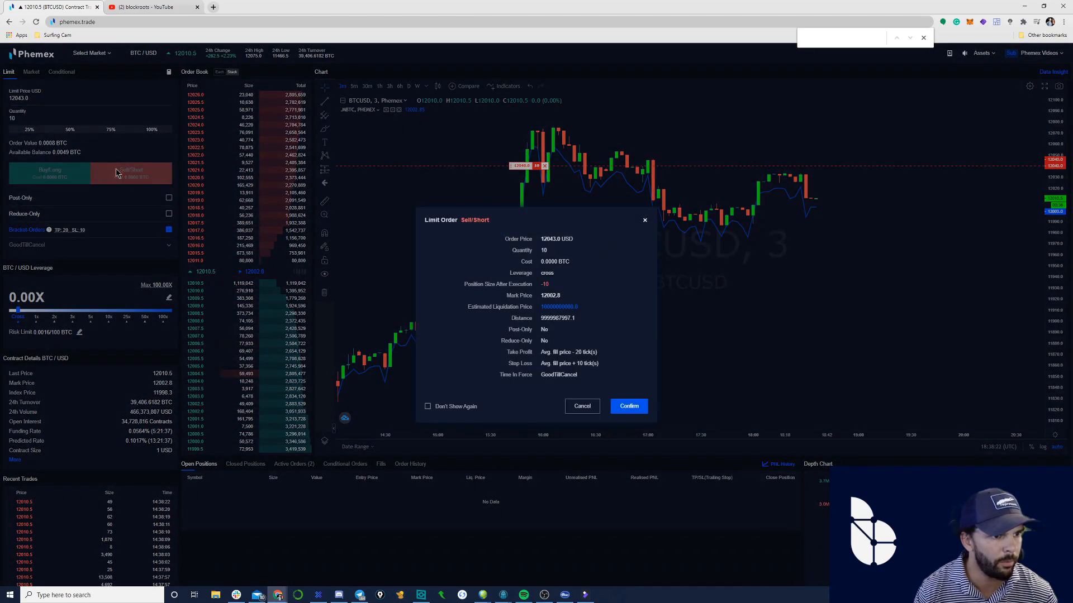
pyautogui.click(627, 406)
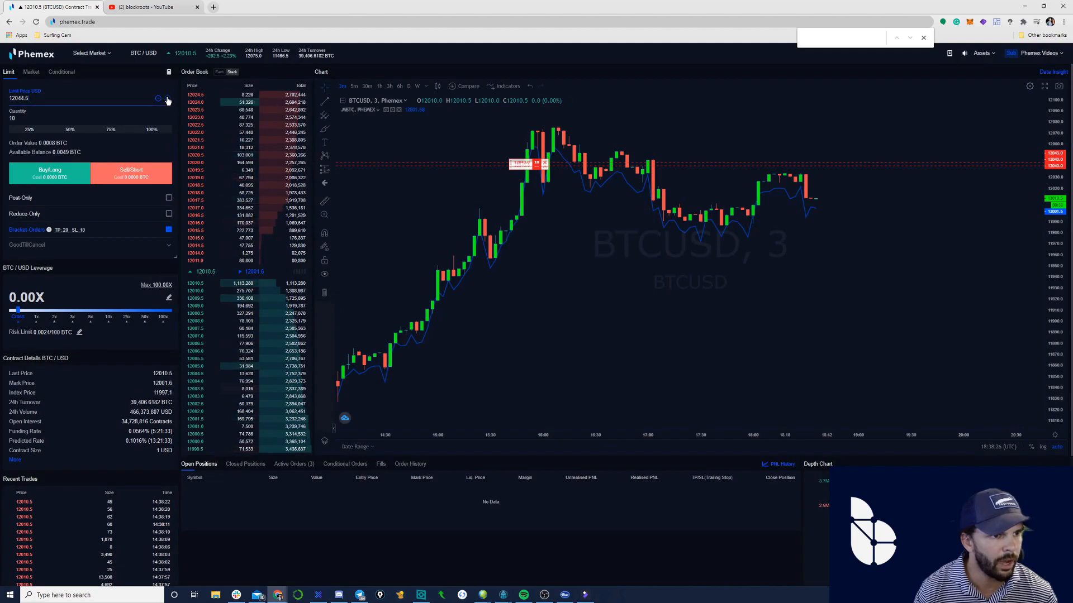
# Place further sell bracket orders at 12045 and higher, then show the active orders list
pyautogui.click(130, 174)
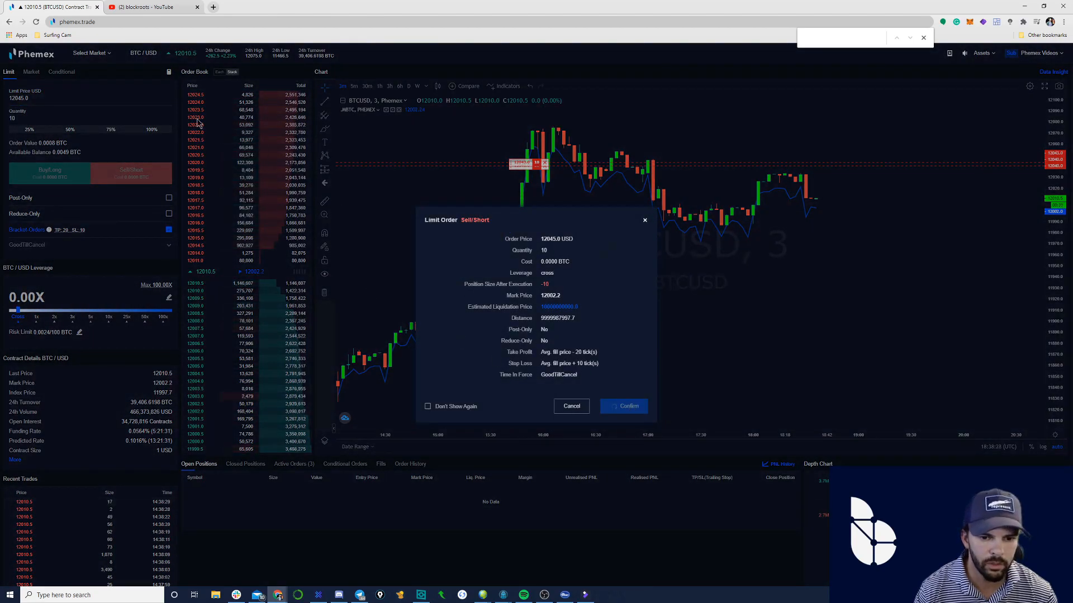
pyautogui.click(622, 405)
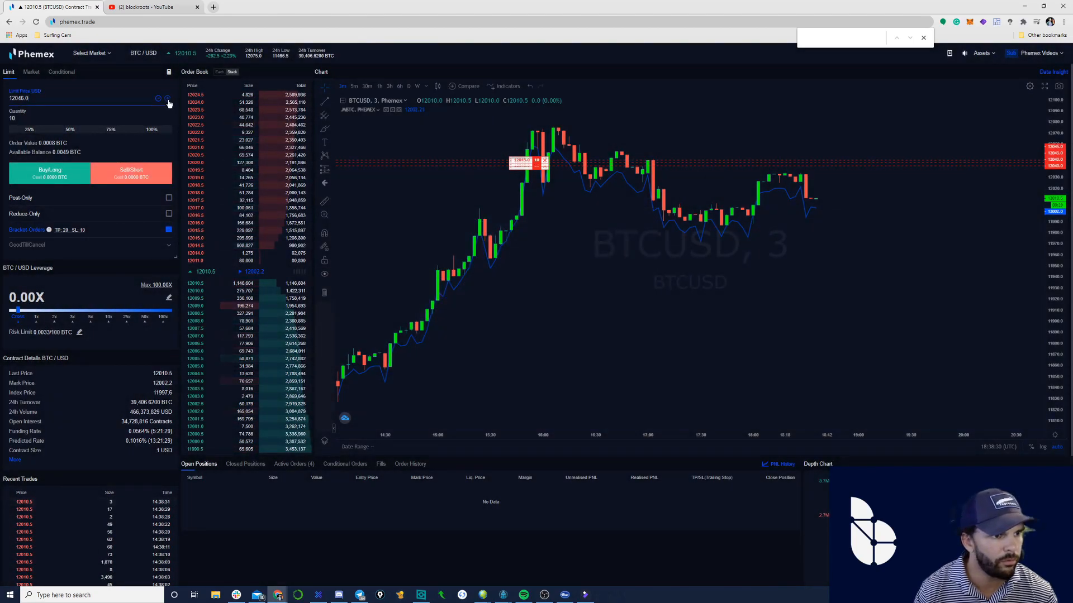
pyautogui.click(131, 172)
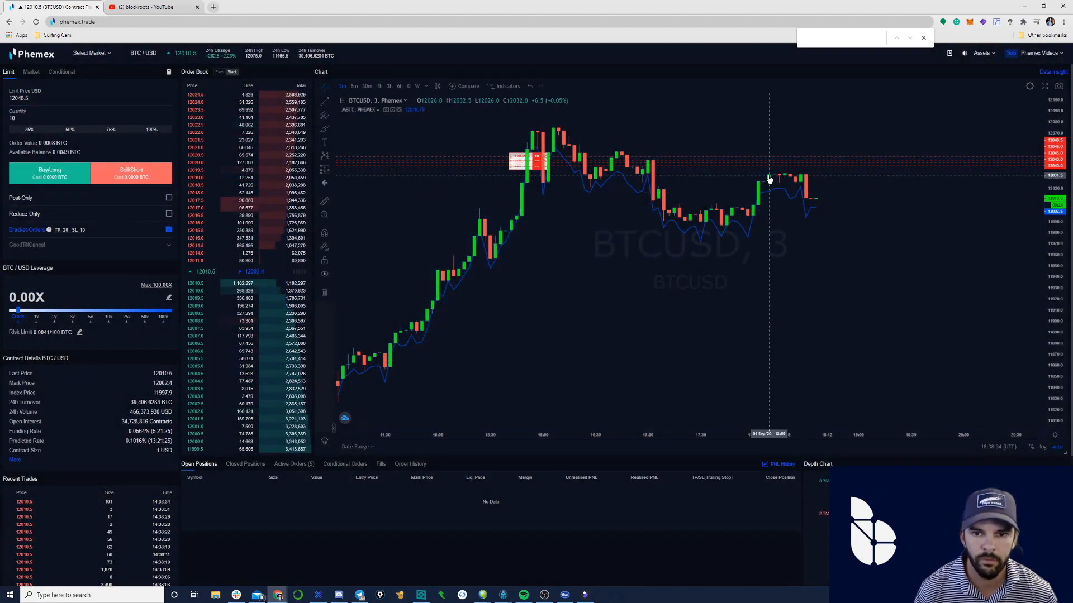
pyautogui.moveTo(460, 419)
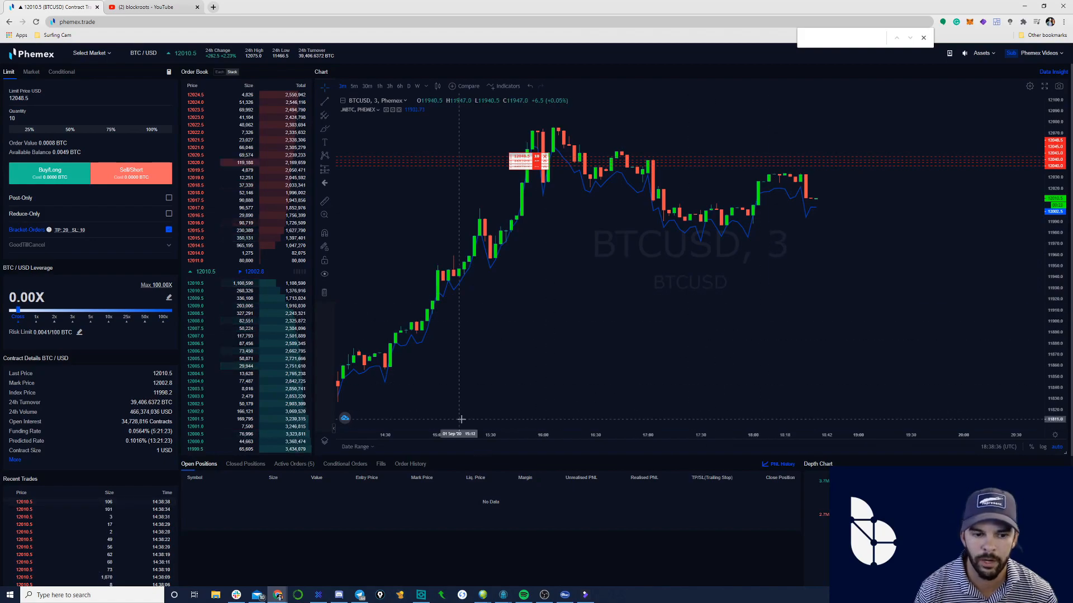
pyautogui.click(291, 464)
pyautogui.write('12000')
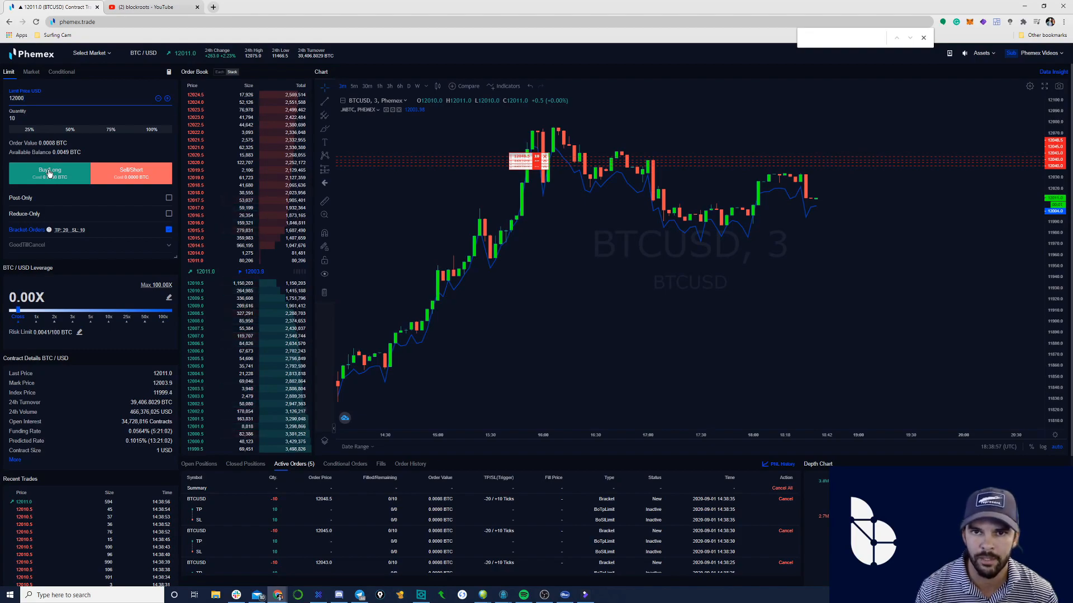
# Place 10-contract buy/long bracket orders at 12000, 11998, 11995.5 and 11993.5
pyautogui.click(49, 173)
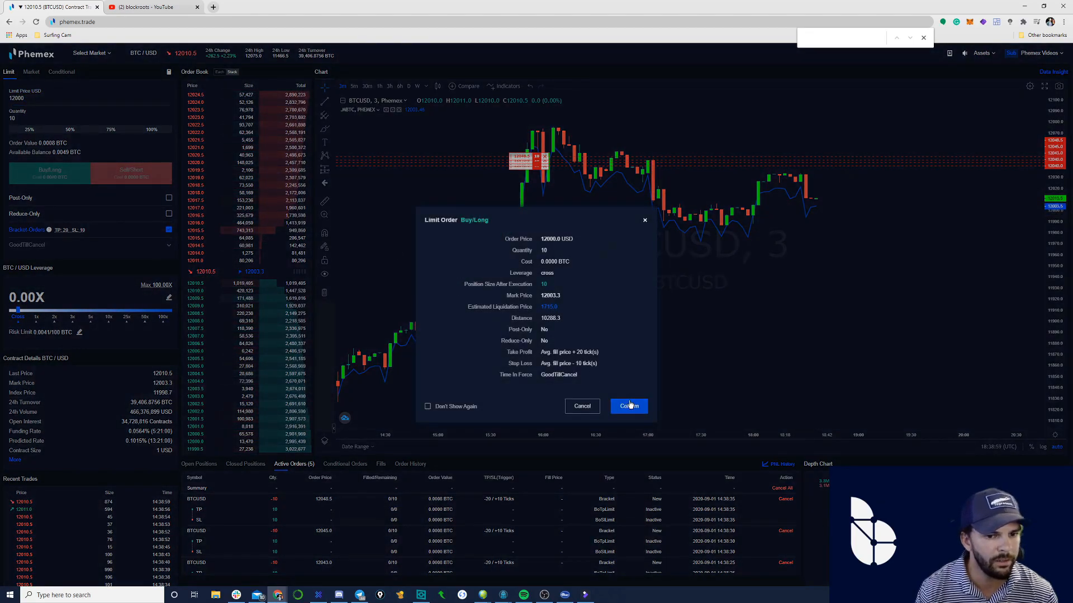
pyautogui.click(628, 405)
pyautogui.write('11998')
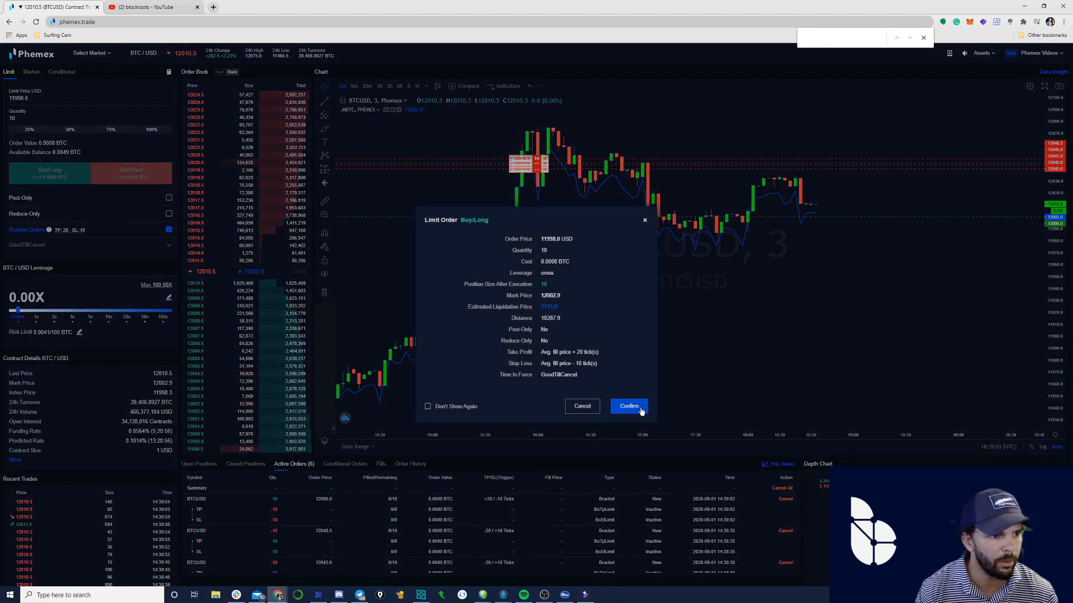
pyautogui.click(628, 406)
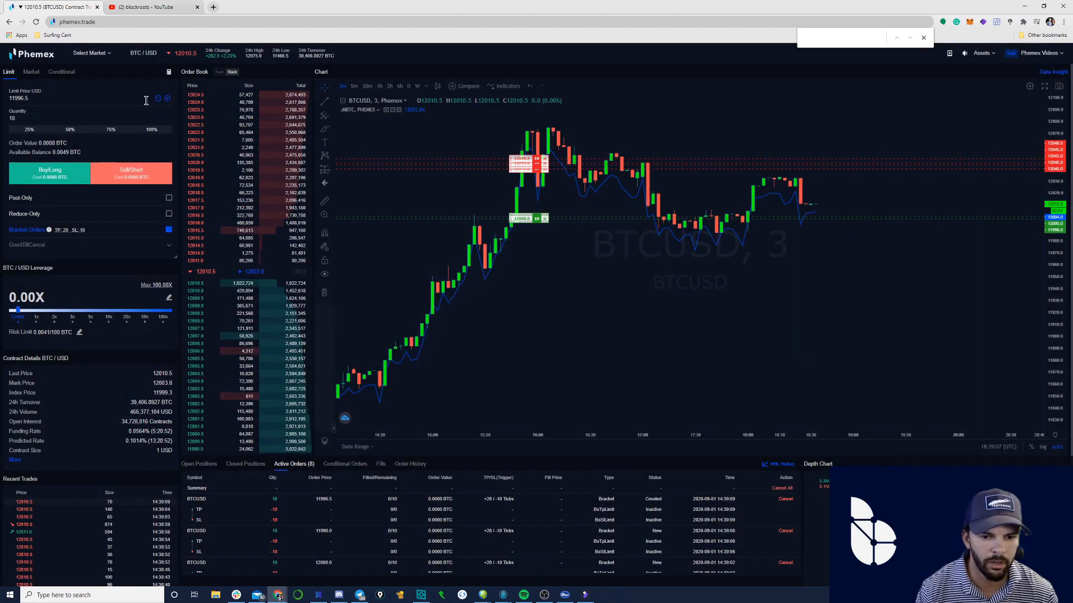
pyautogui.click(50, 172)
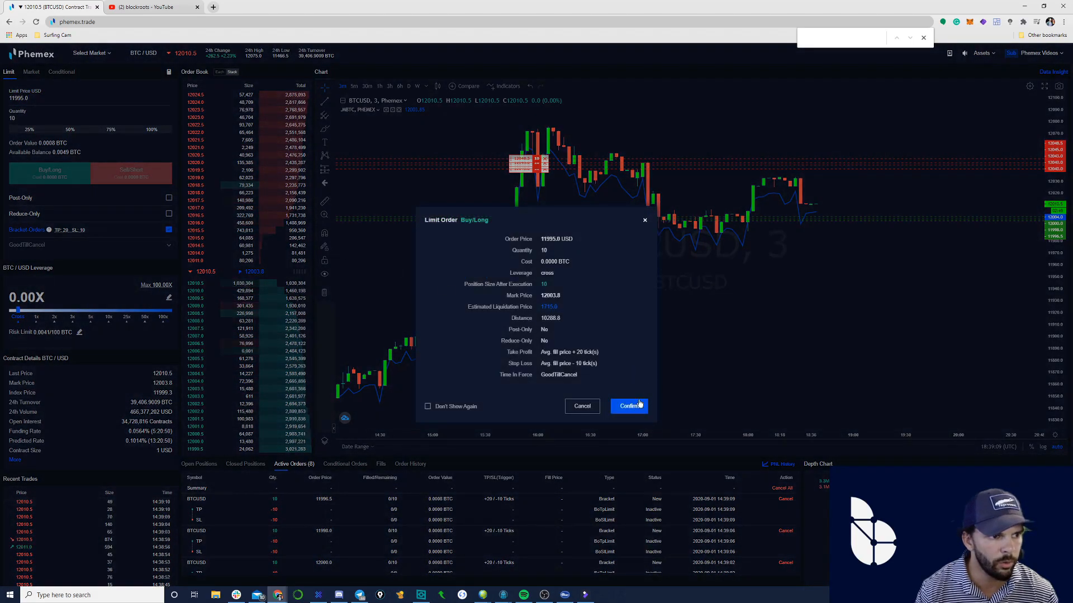
pyautogui.click(628, 405)
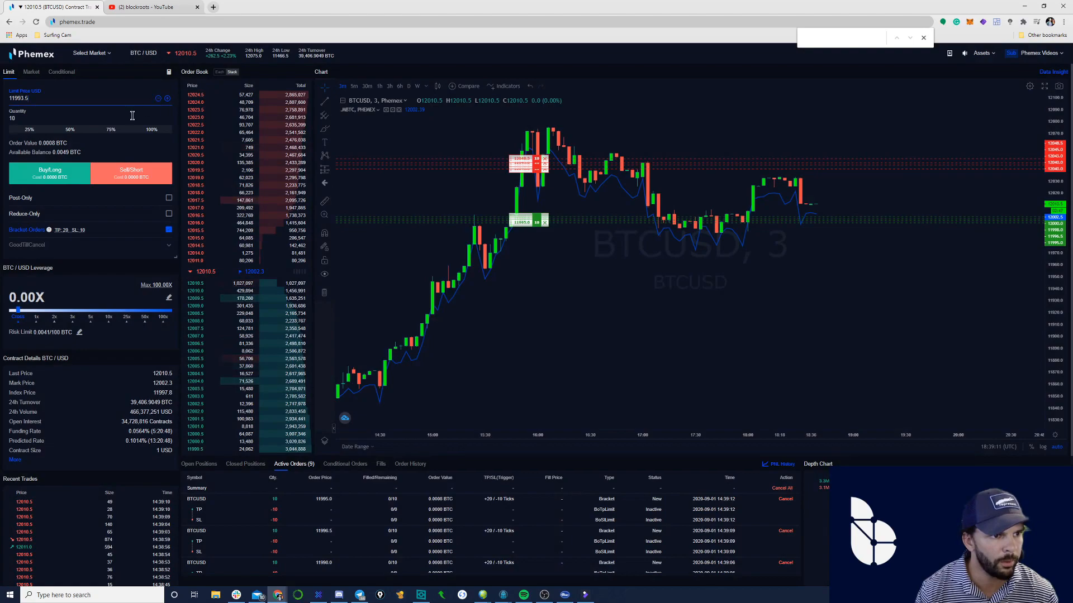
pyautogui.click(49, 168)
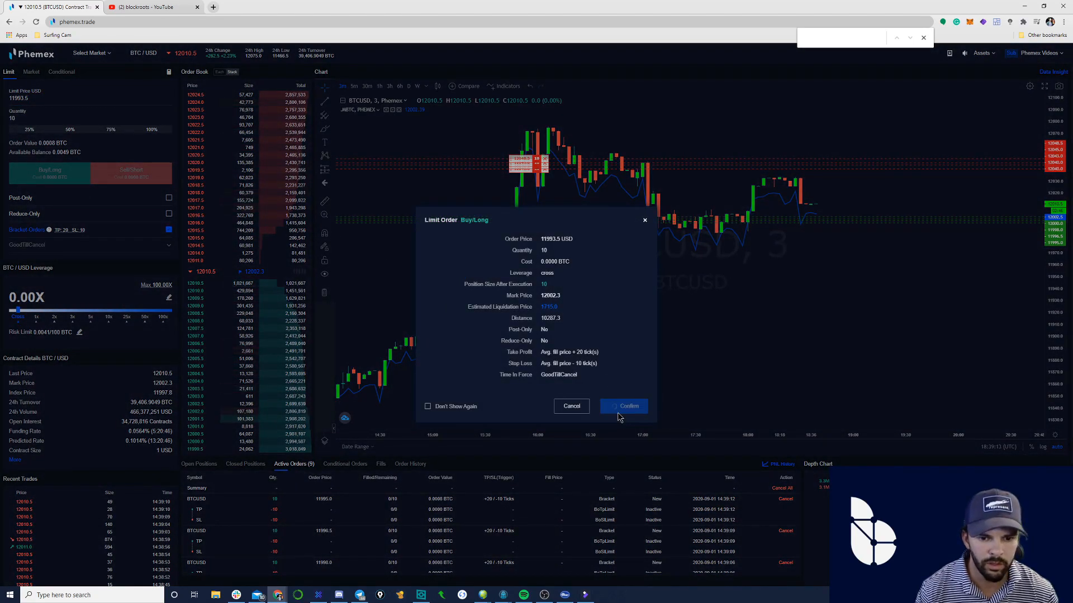
pyautogui.click(624, 406)
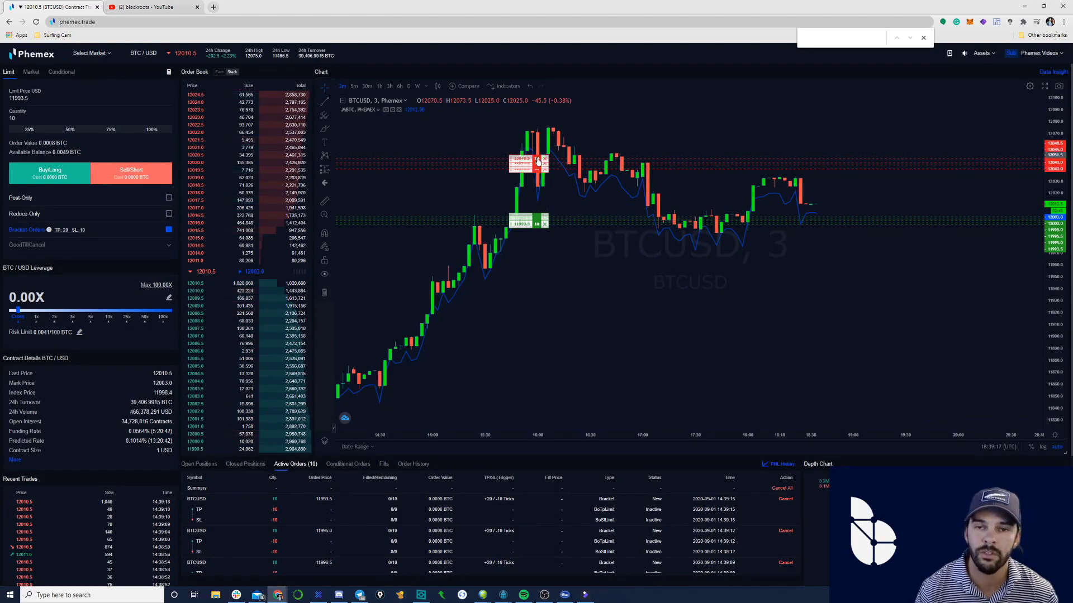
pyautogui.moveTo(581, 243)
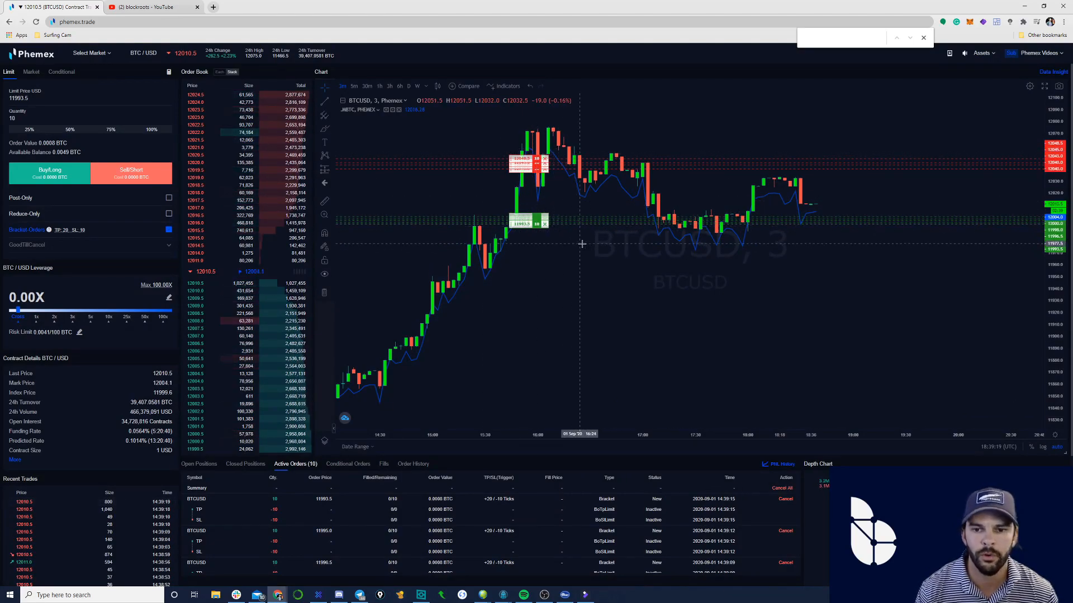
pyautogui.moveTo(851, 199)
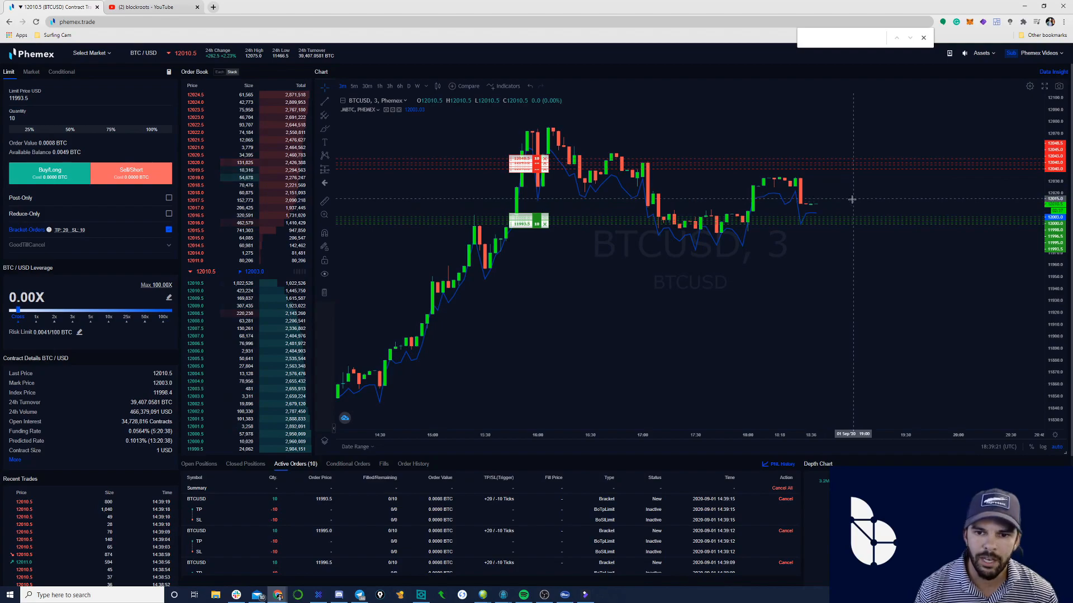
pyautogui.moveTo(797, 190)
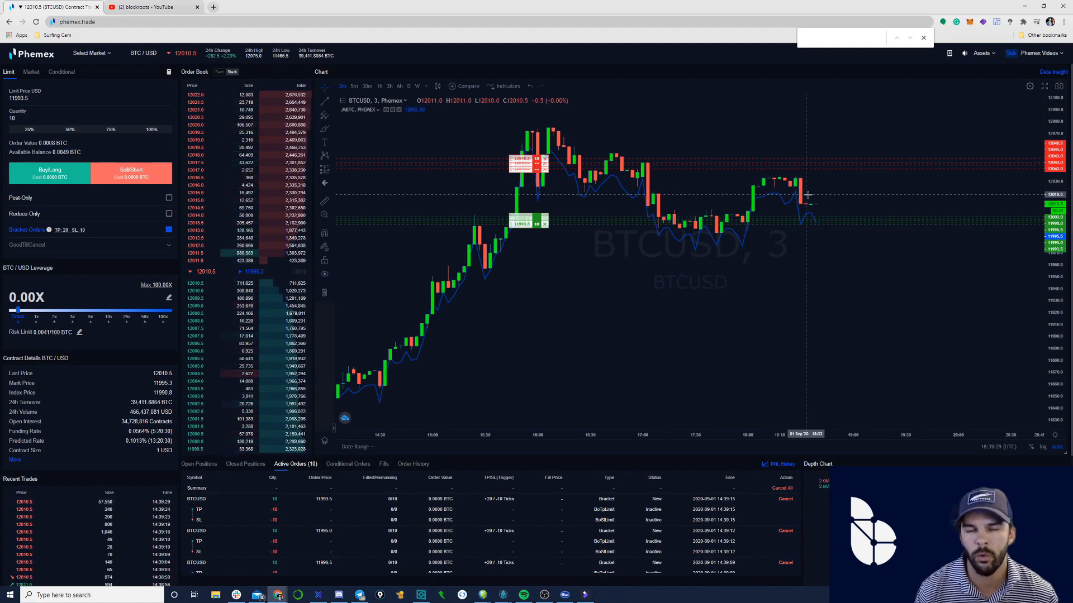
pyautogui.moveTo(821, 206)
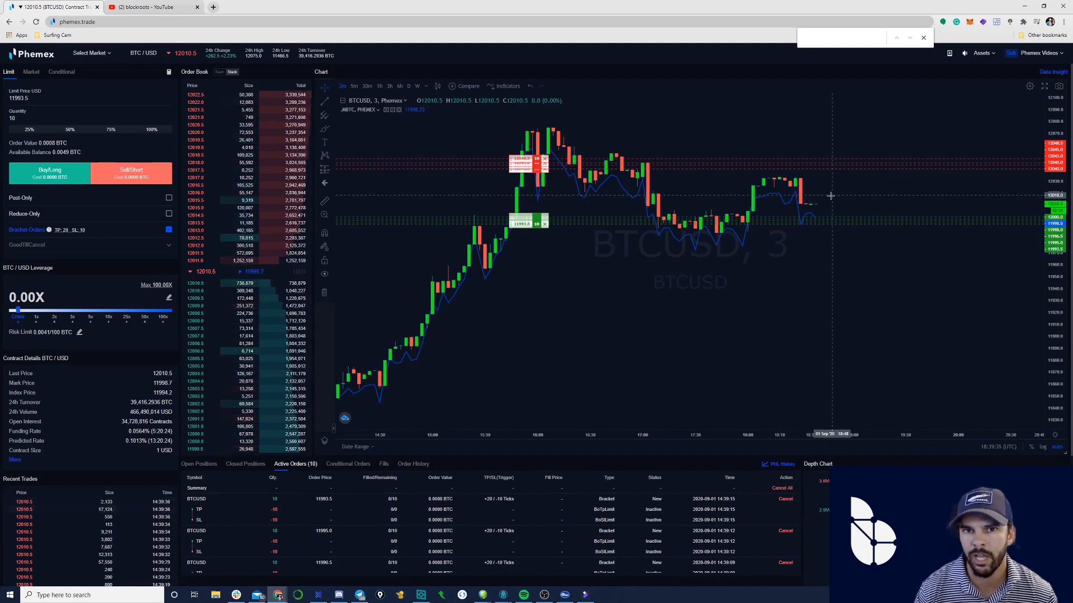
pyautogui.moveTo(818, 188)
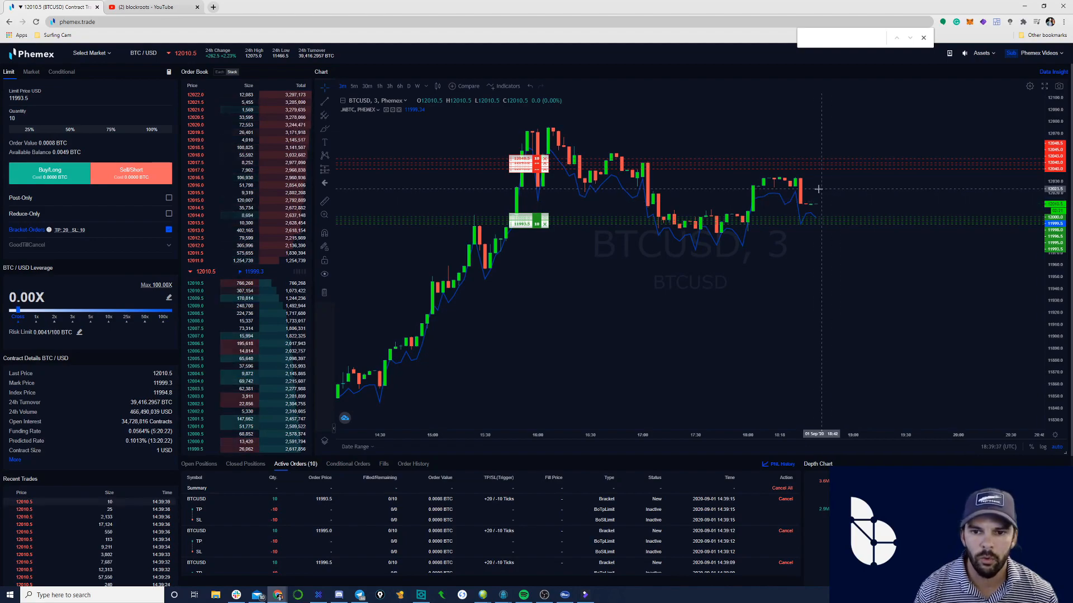
pyautogui.moveTo(853, 178)
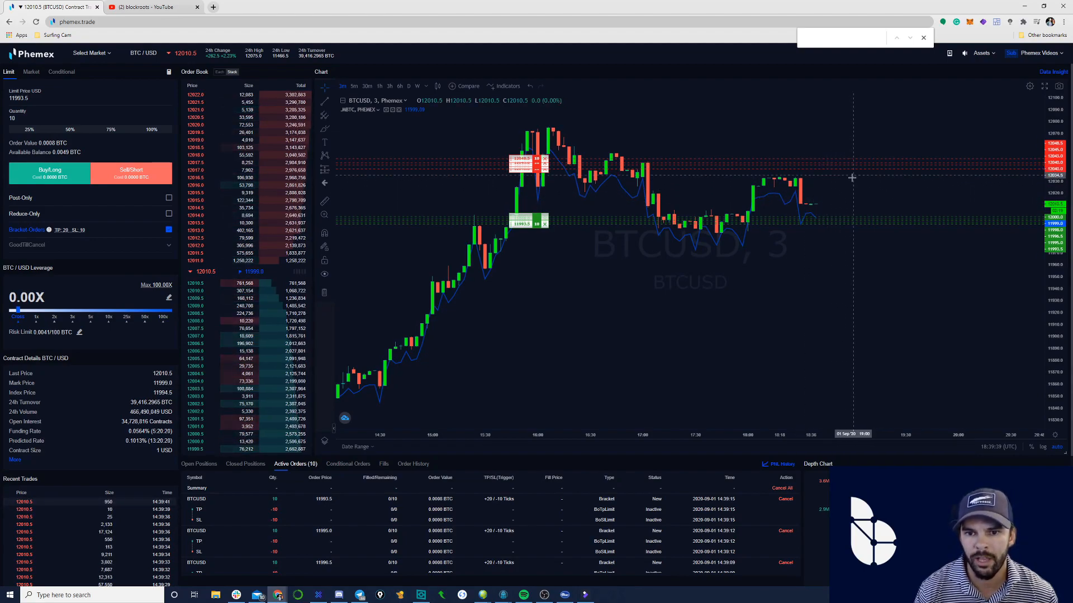
pyautogui.moveTo(862, 182)
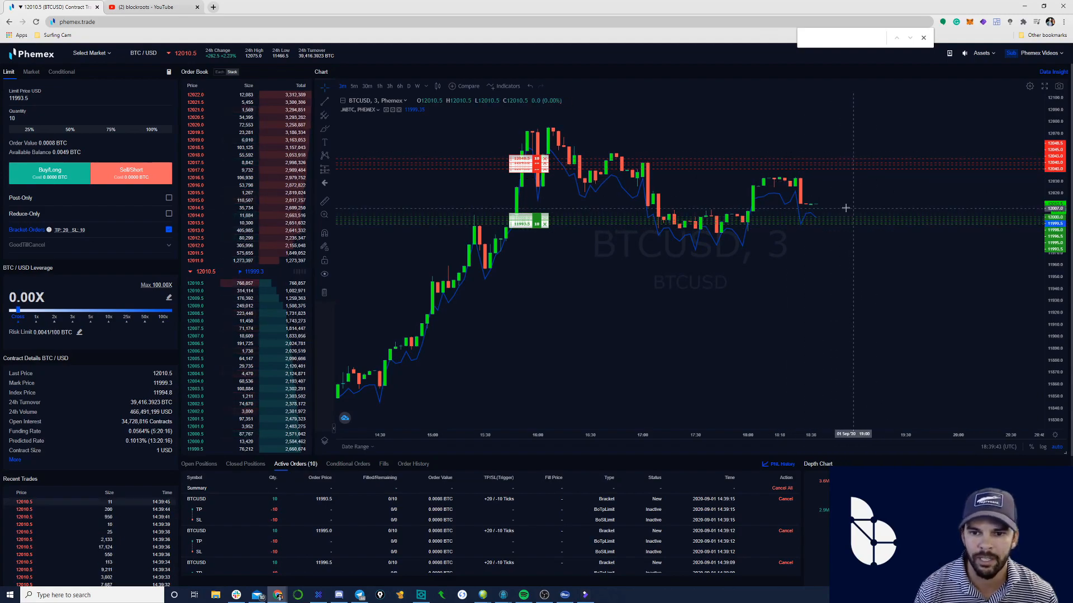
pyautogui.moveTo(785, 234)
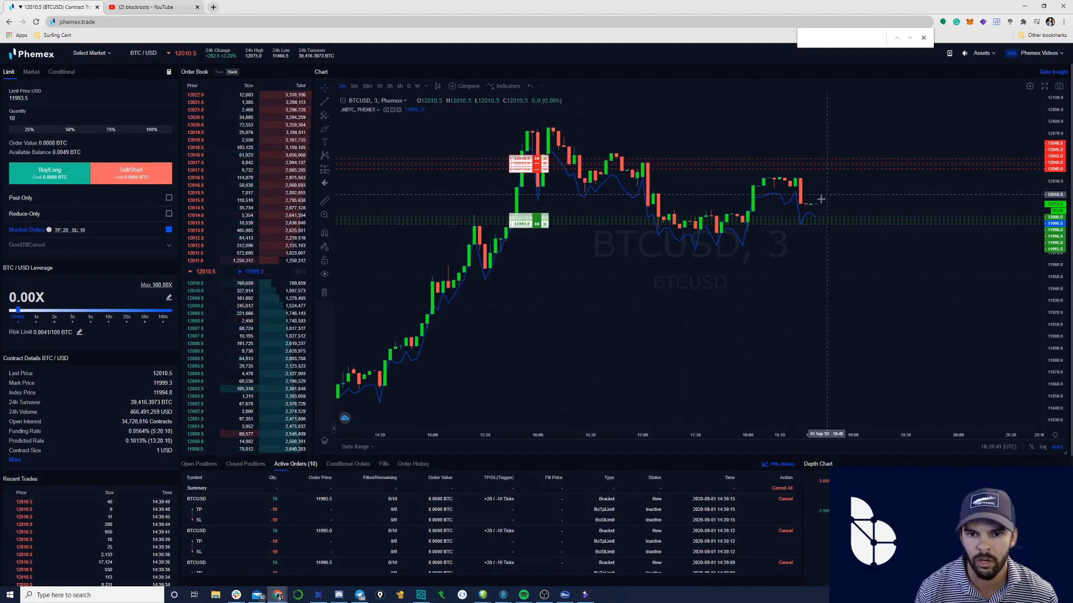
pyautogui.moveTo(819, 239)
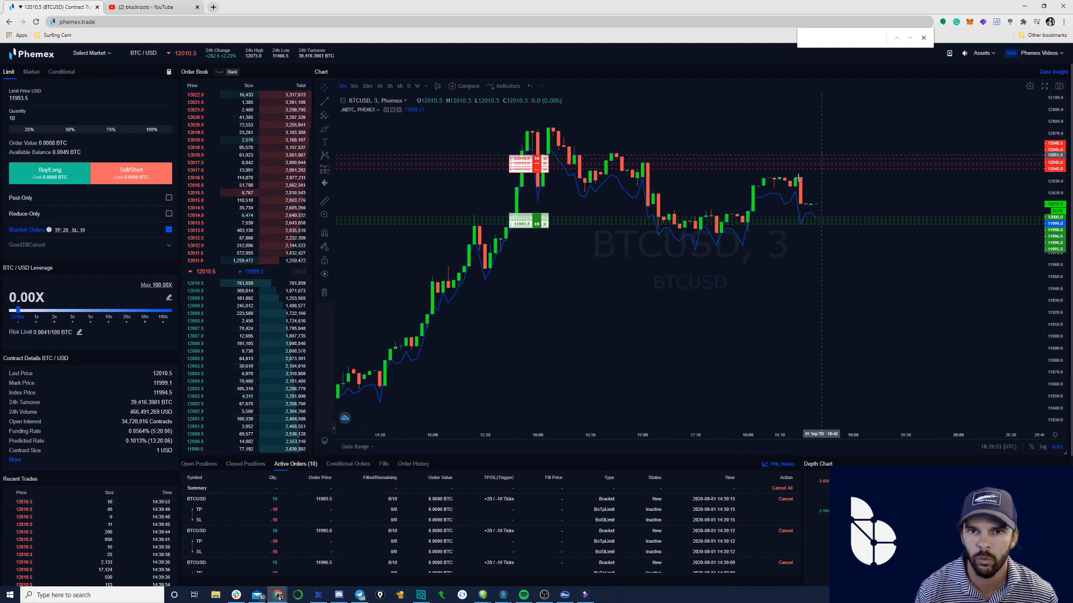
pyautogui.moveTo(716, 287)
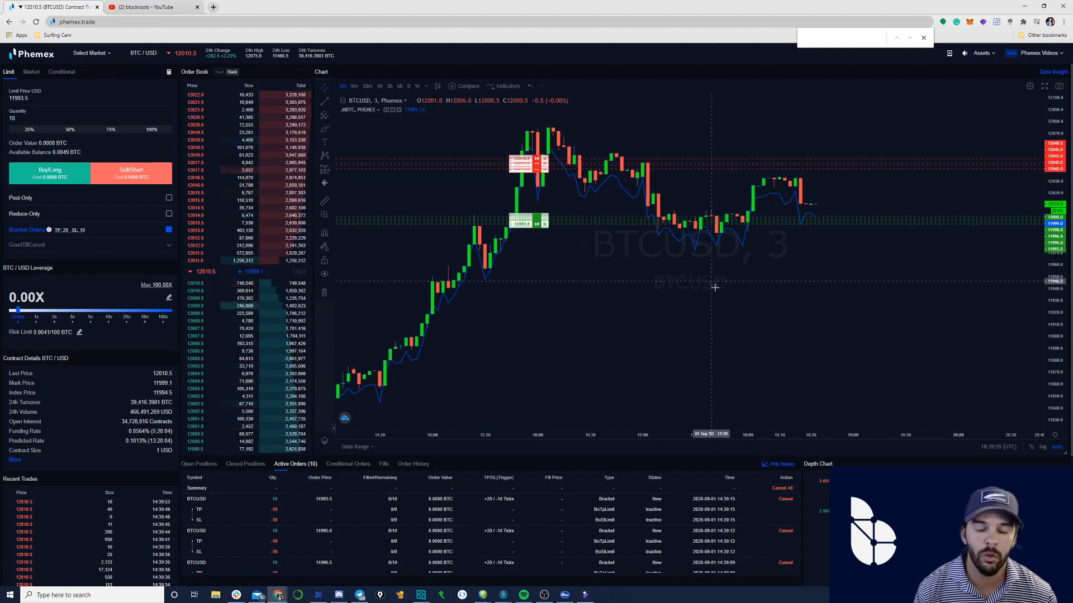
pyautogui.moveTo(828, 271)
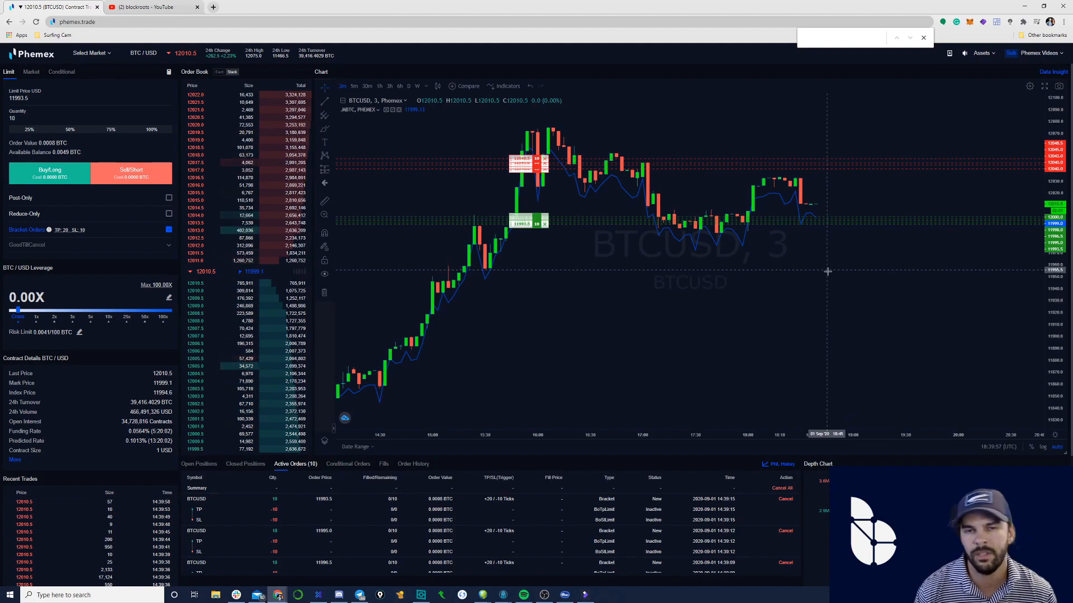
pyautogui.moveTo(840, 291)
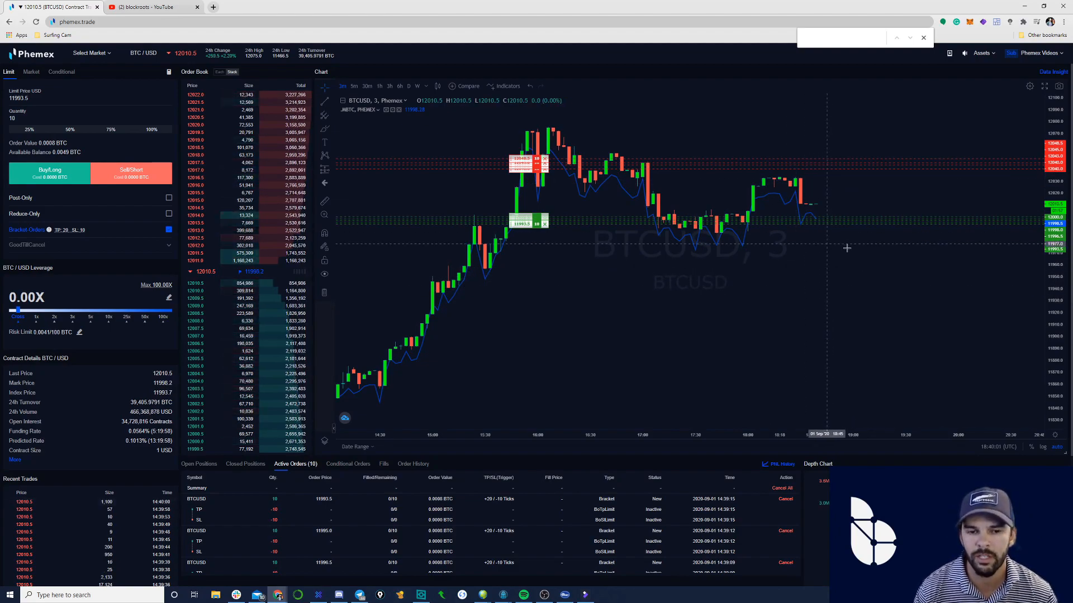
pyautogui.moveTo(841, 316)
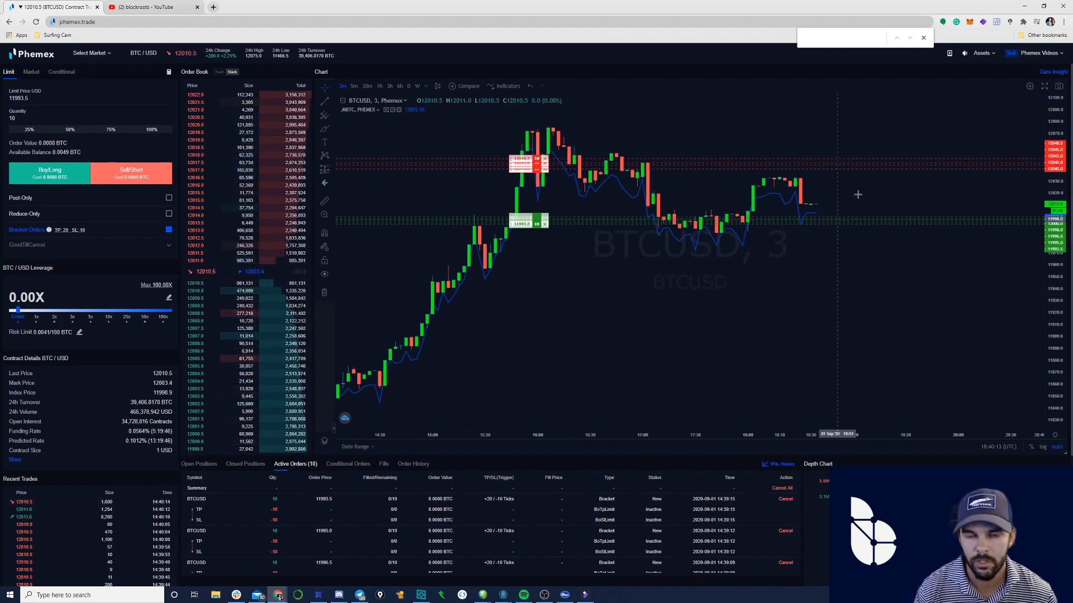
pyautogui.moveTo(841, 266)
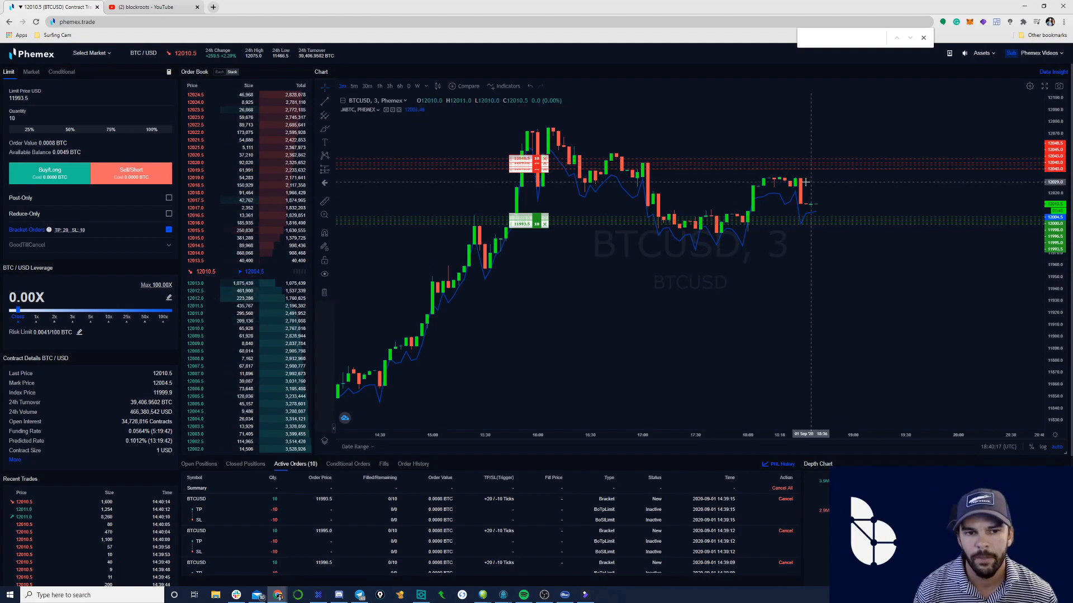
pyautogui.moveTo(770, 141)
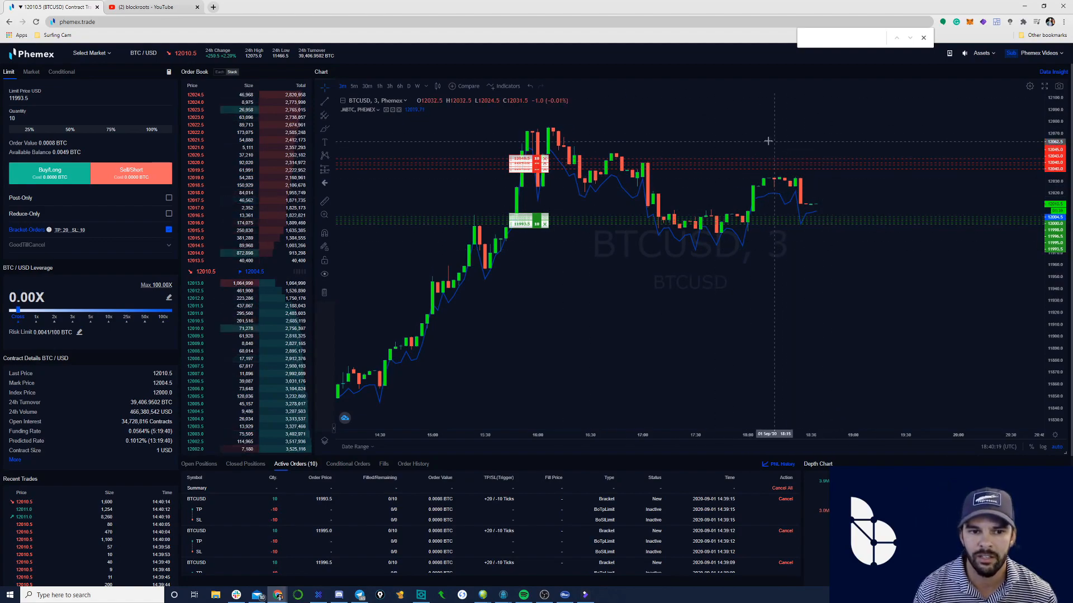
pyautogui.moveTo(691, 149)
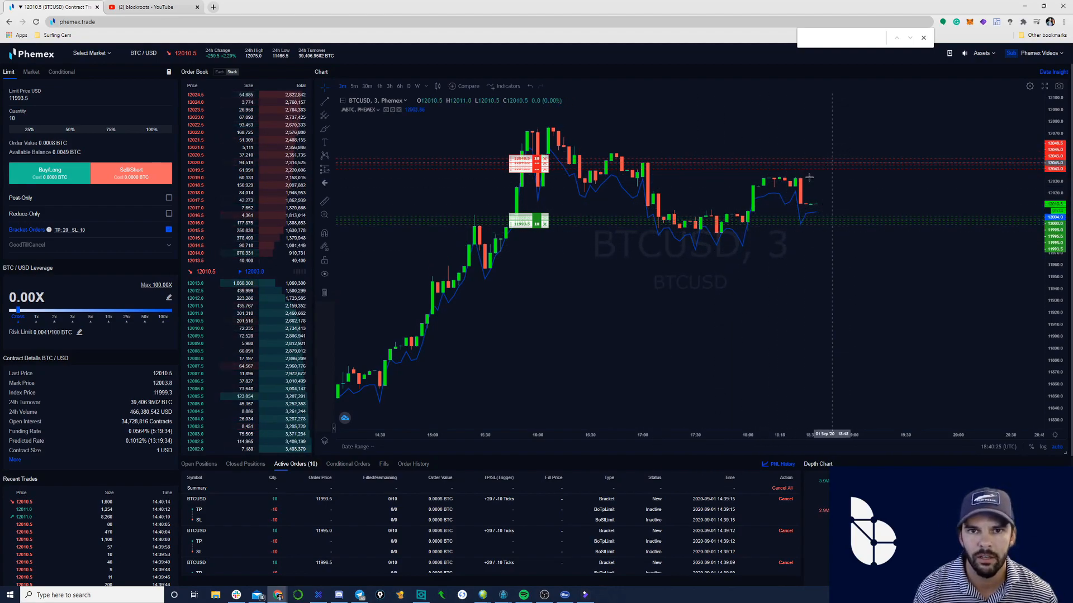
pyautogui.moveTo(867, 307)
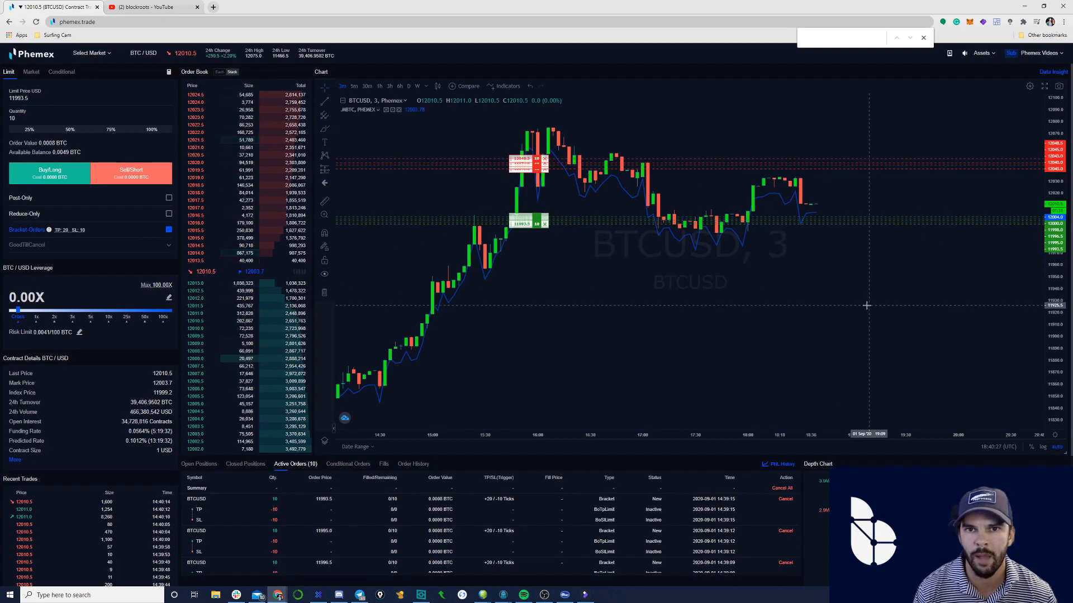
pyautogui.moveTo(797, 336)
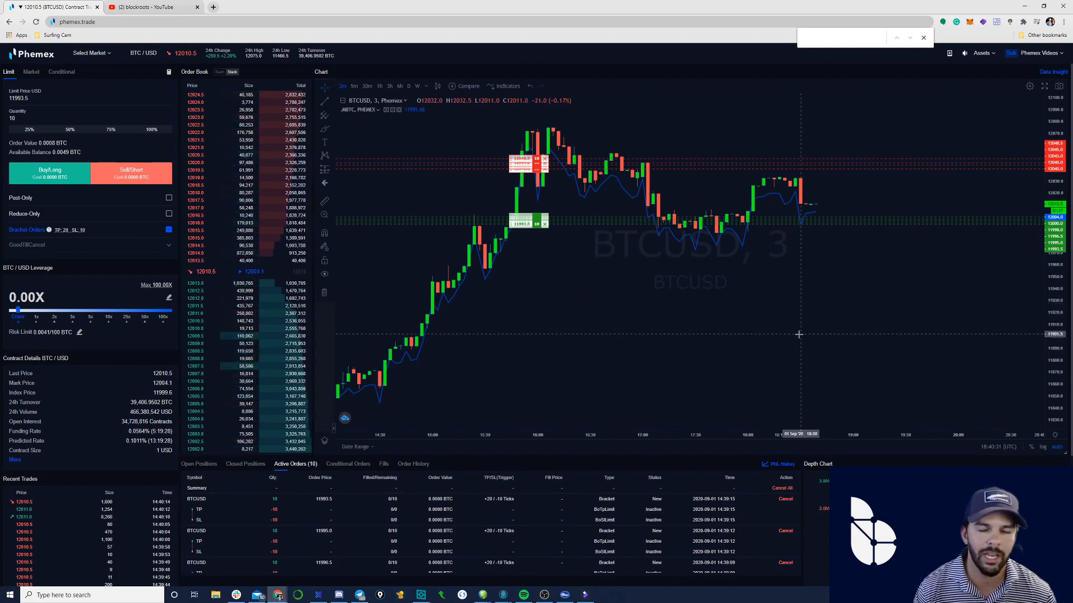
pyautogui.moveTo(772, 299)
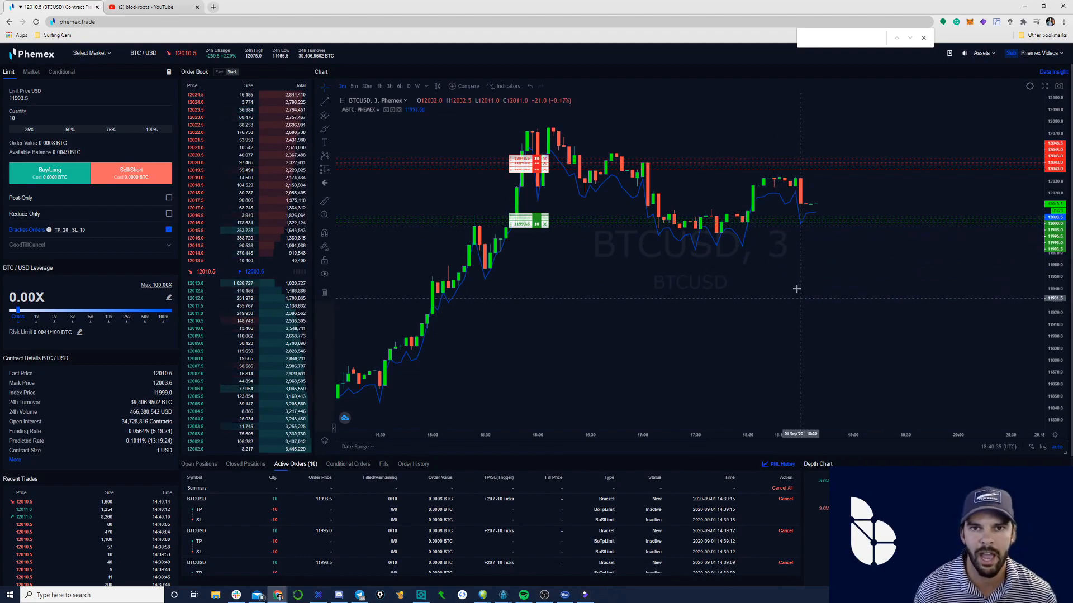
pyautogui.moveTo(731, 277)
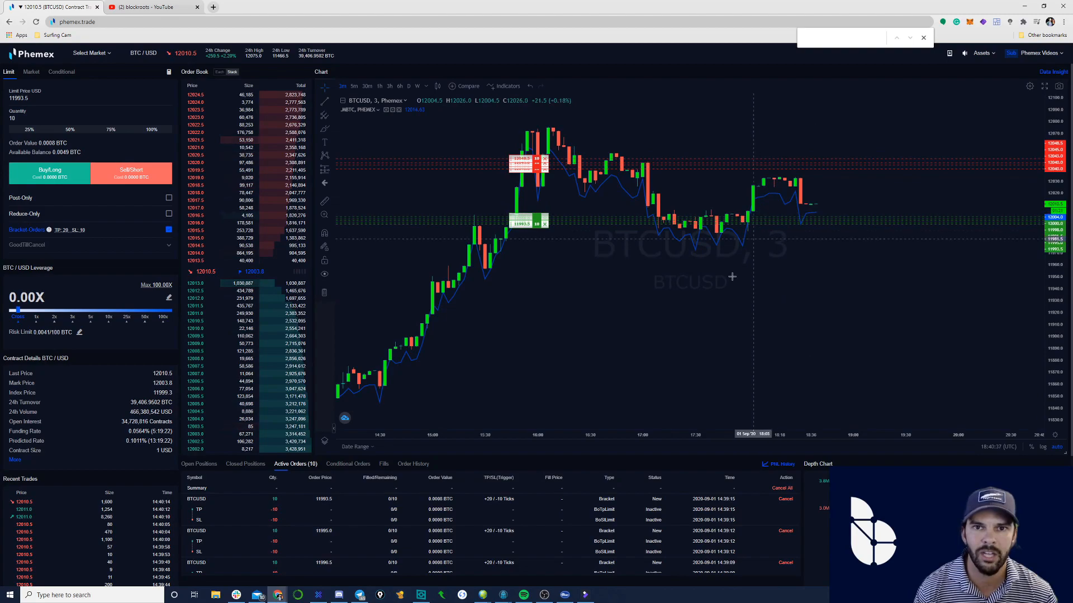
pyautogui.moveTo(635, 201)
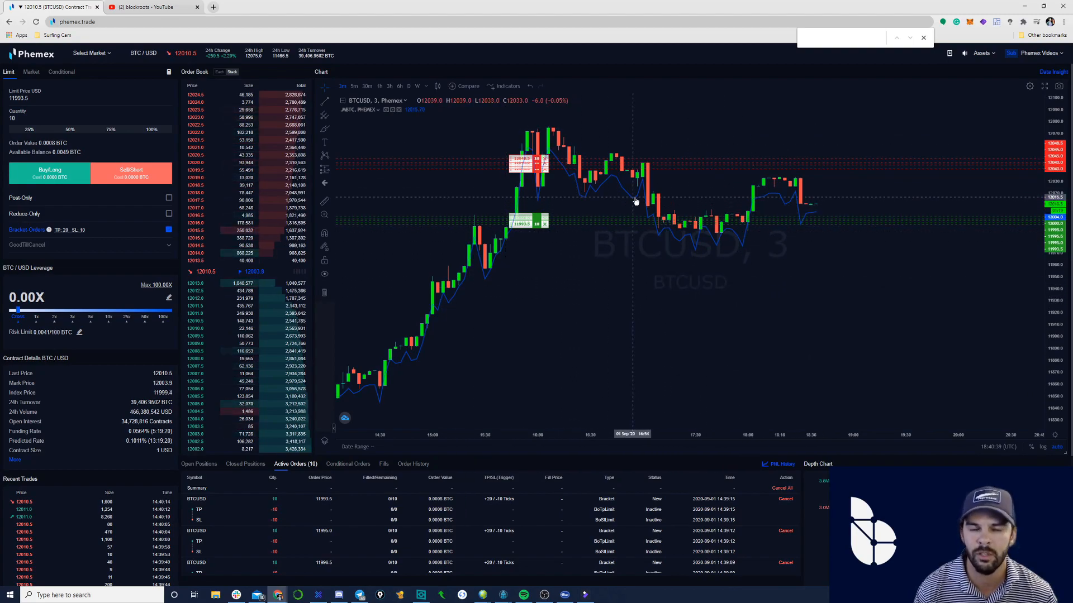
pyautogui.moveTo(647, 280)
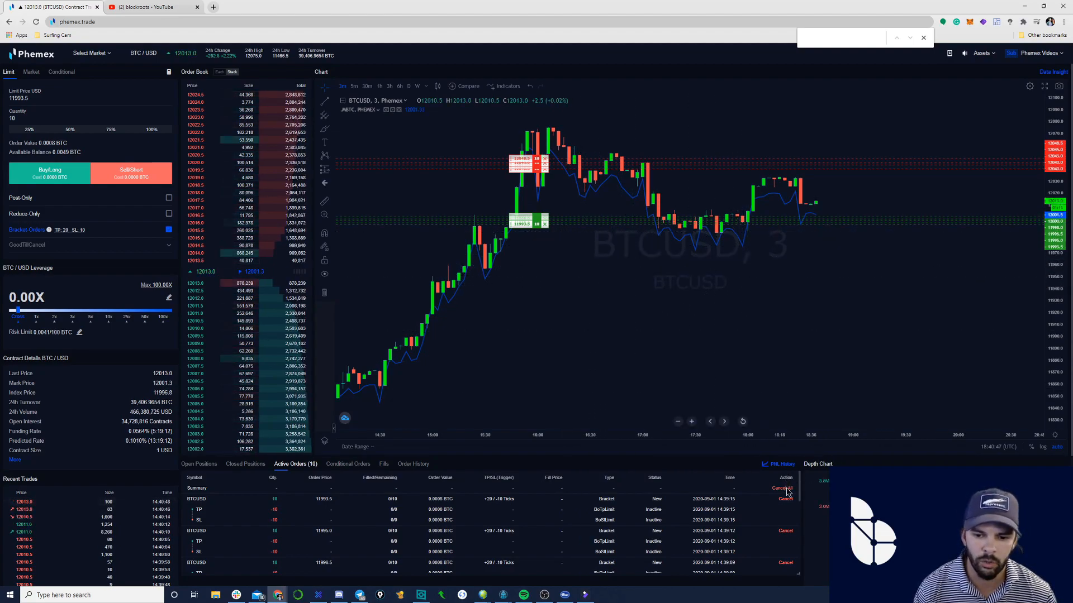
# Cancel all active bracket orders, leaving the orders list empty
pyautogui.click(781, 489)
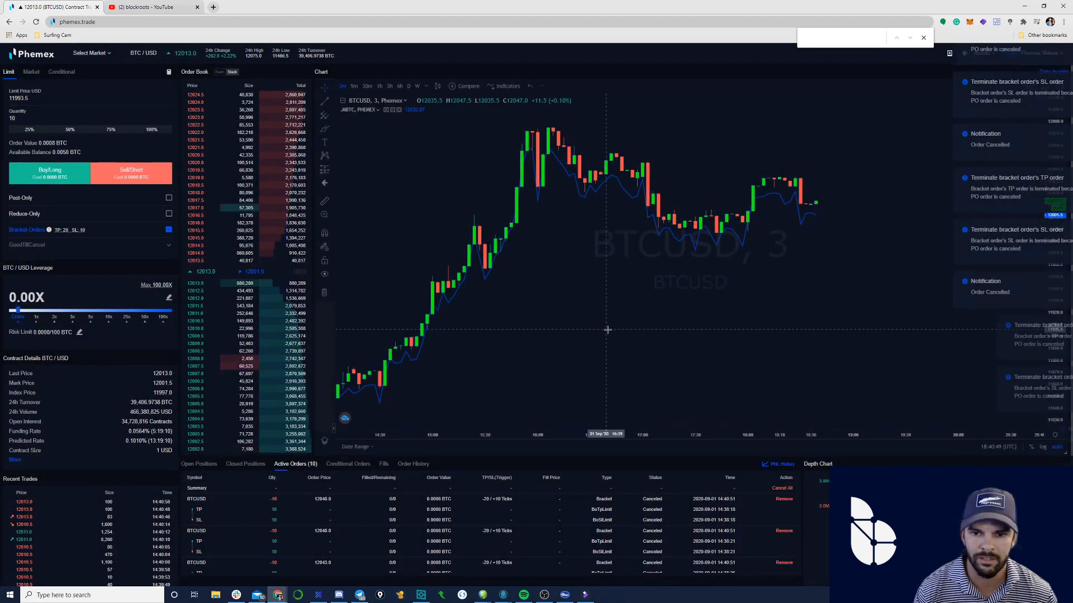
pyautogui.moveTo(554, 215)
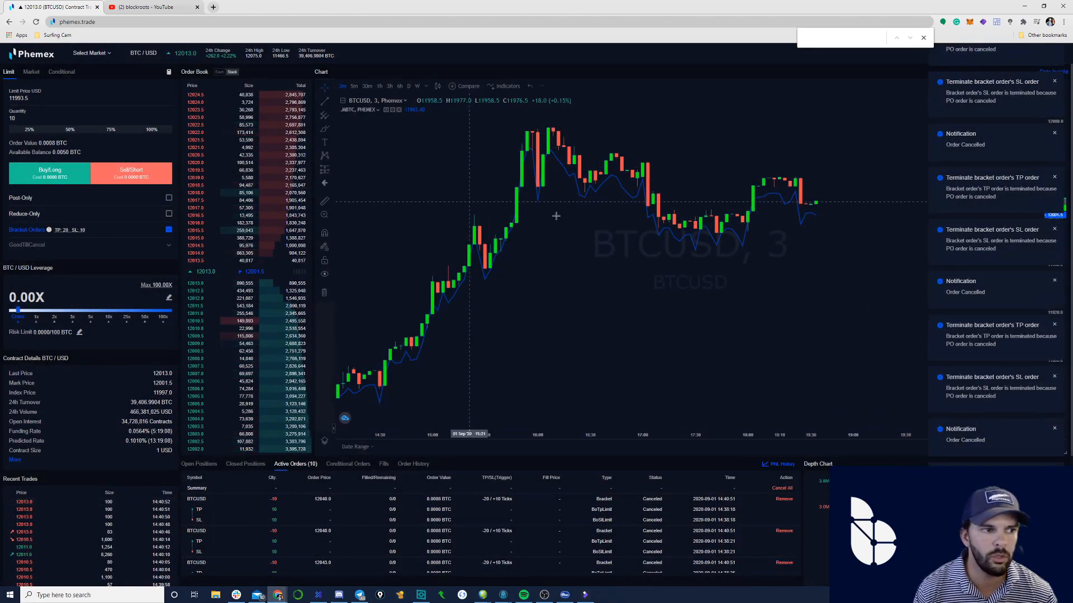
pyautogui.moveTo(809, 300)
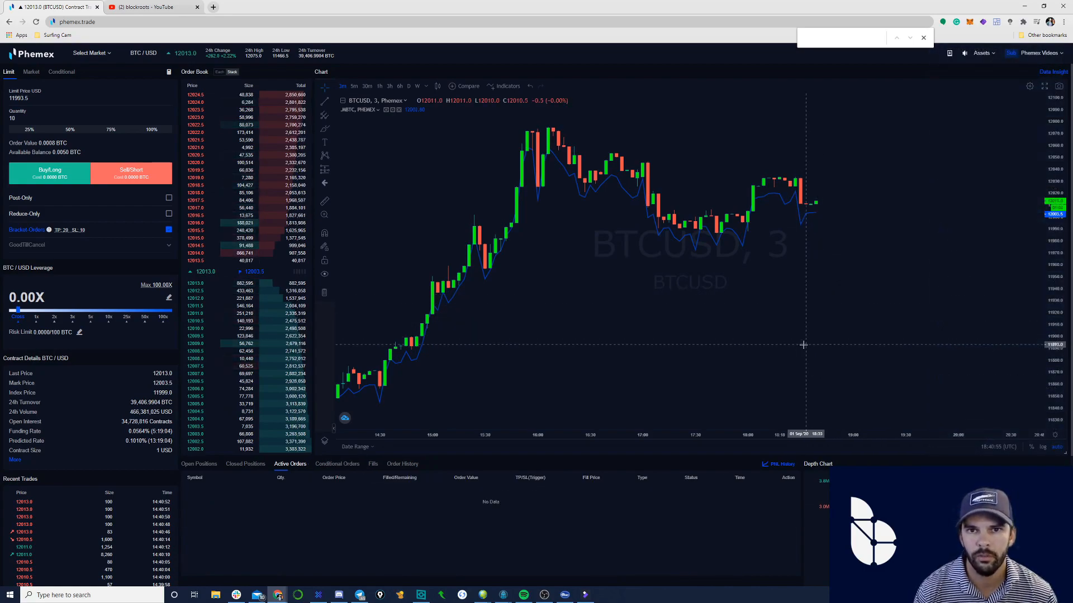
pyautogui.moveTo(816, 327)
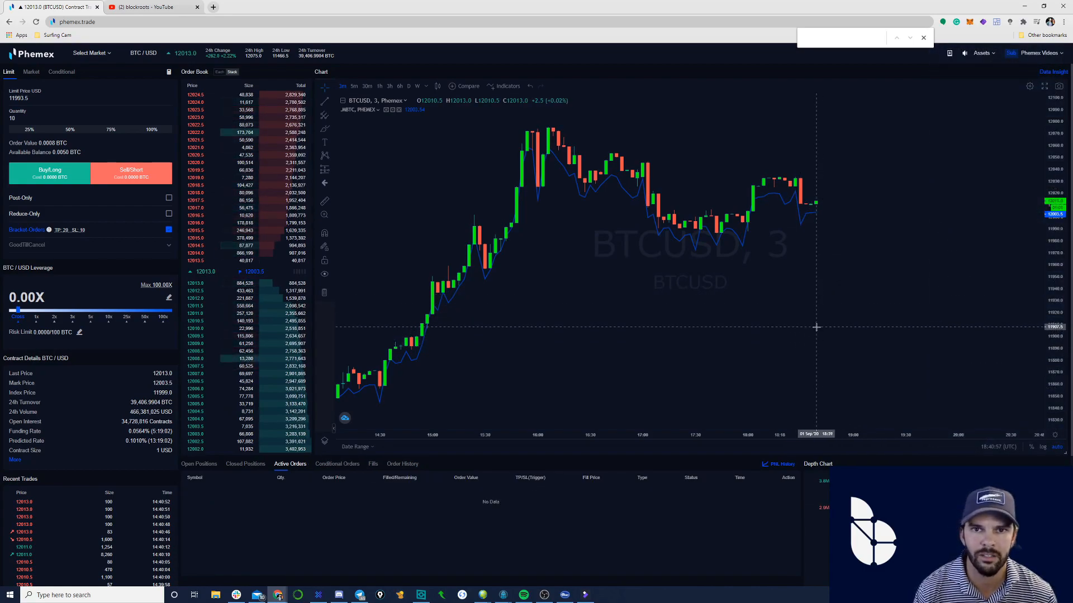
pyautogui.moveTo(784, 295)
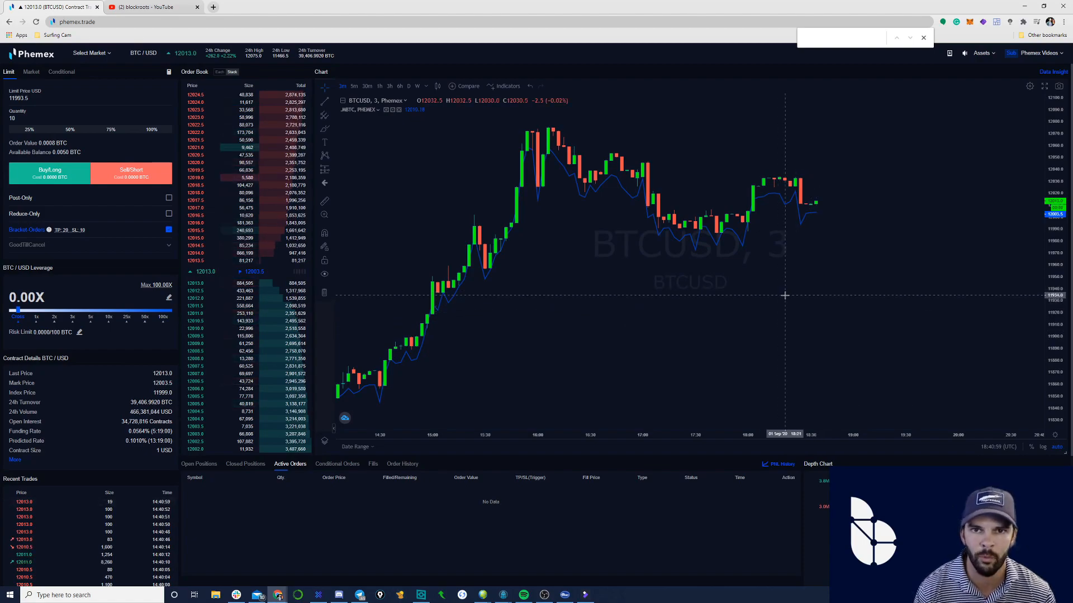
pyautogui.moveTo(705, 285)
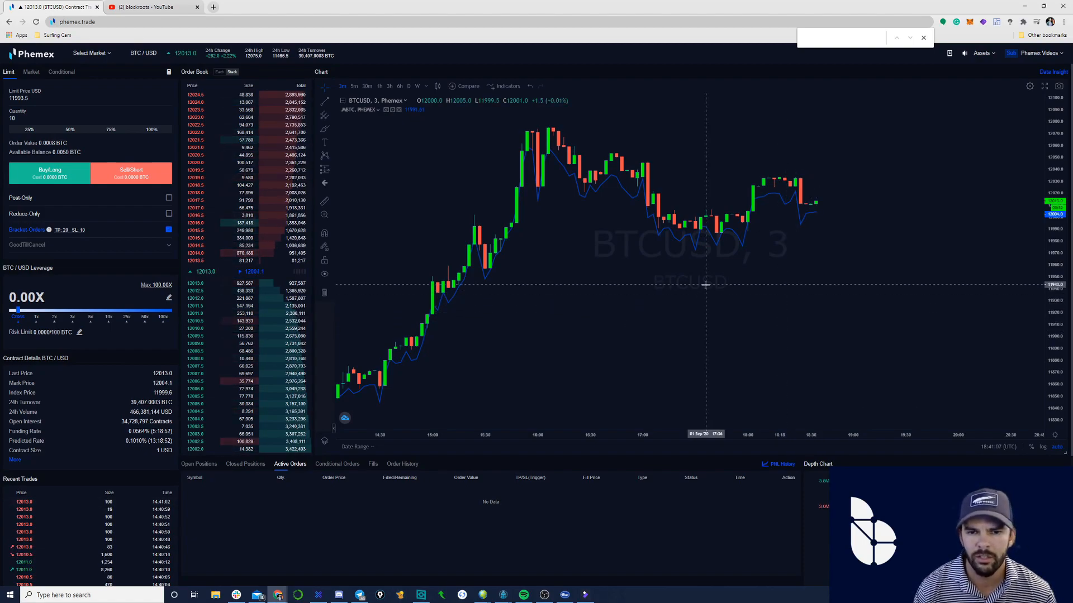
pyautogui.moveTo(612, 302)
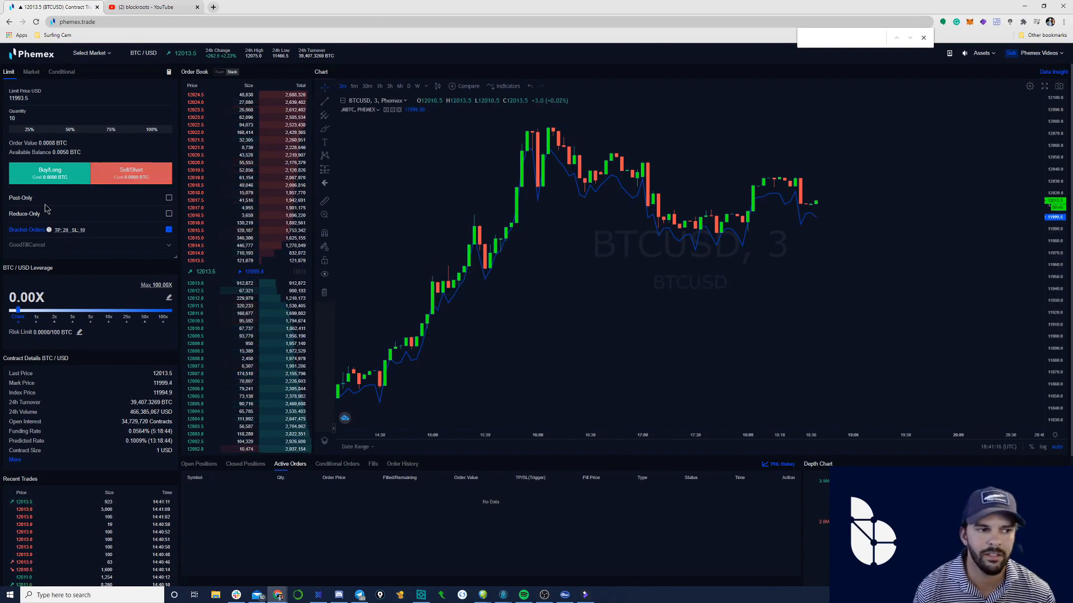
pyautogui.moveTo(675, 331)
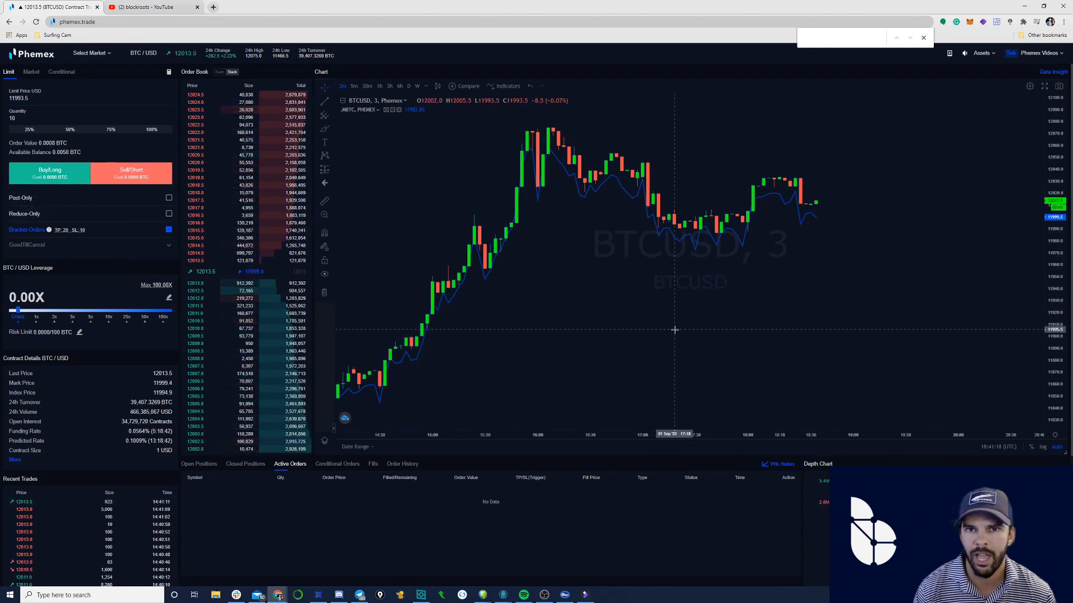
pyautogui.moveTo(681, 267)
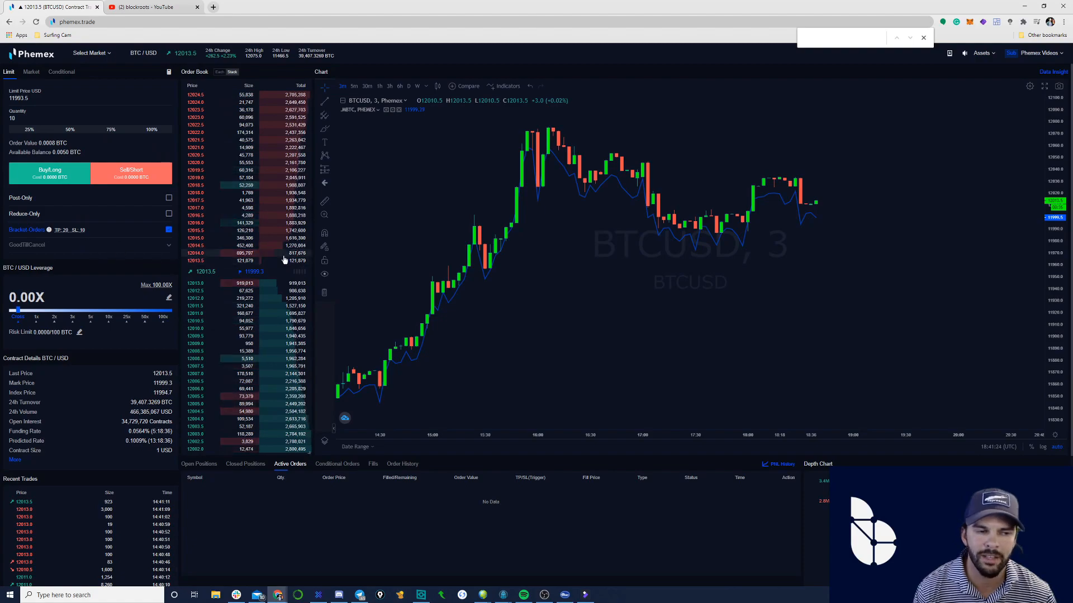
pyautogui.moveTo(406, 364)
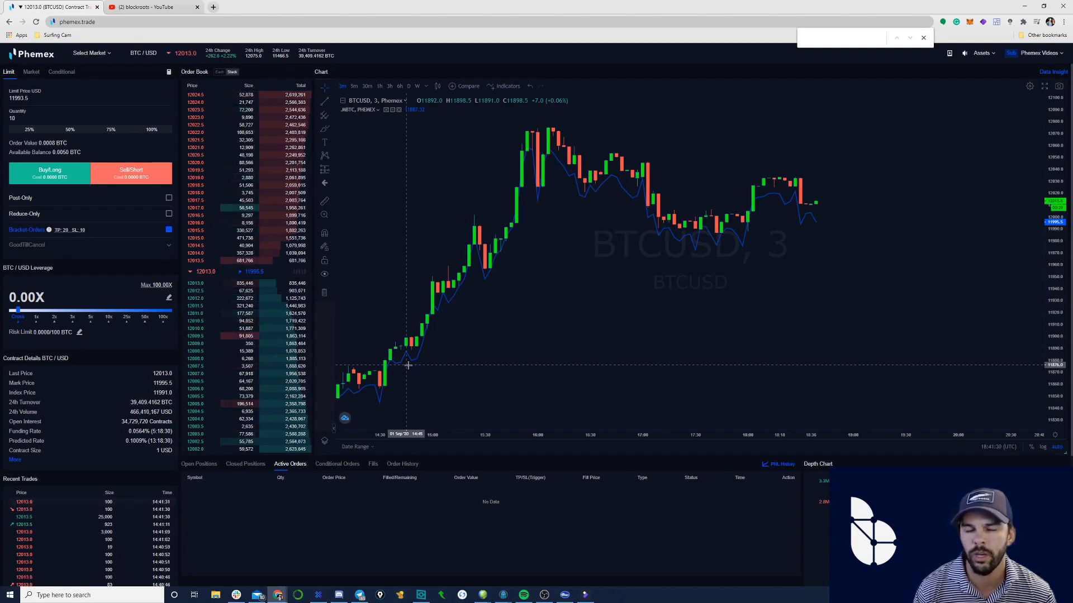
pyautogui.moveTo(485, 295)
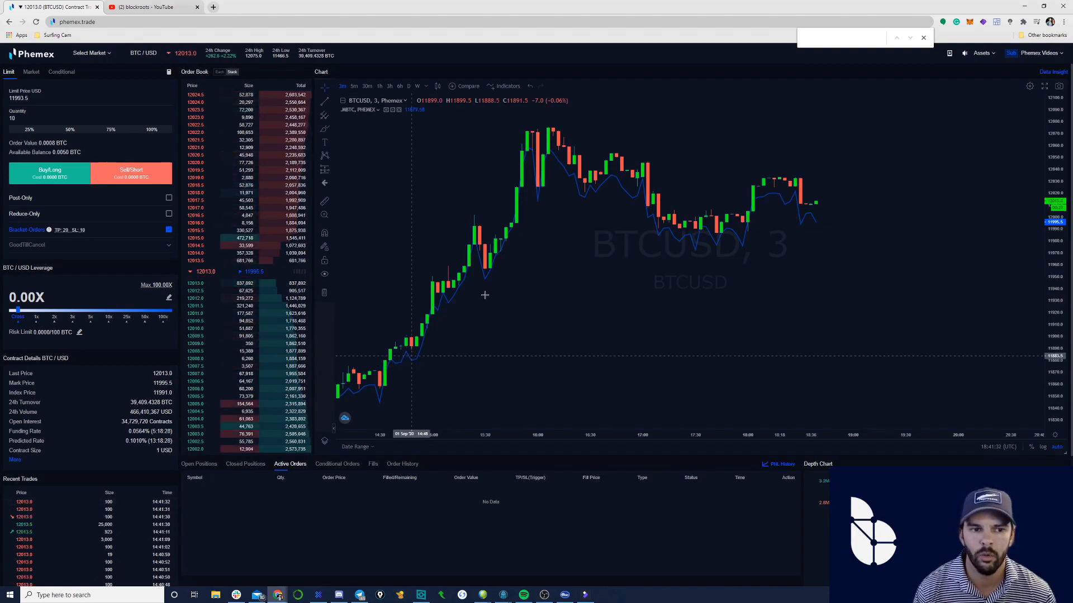